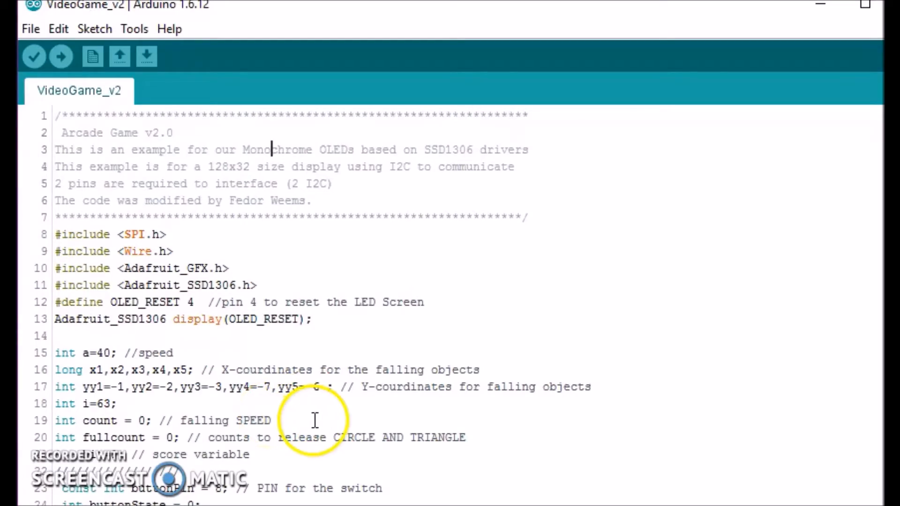
{"action": "mouse_move", "coordinate": [281, 301]}
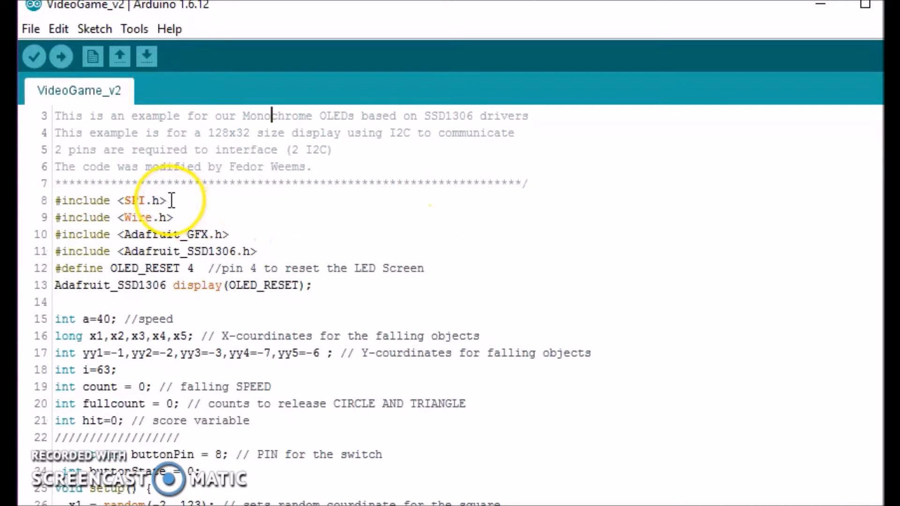
{"action": "scroll", "scroll_direction": "down", "scroll_amount": 3}
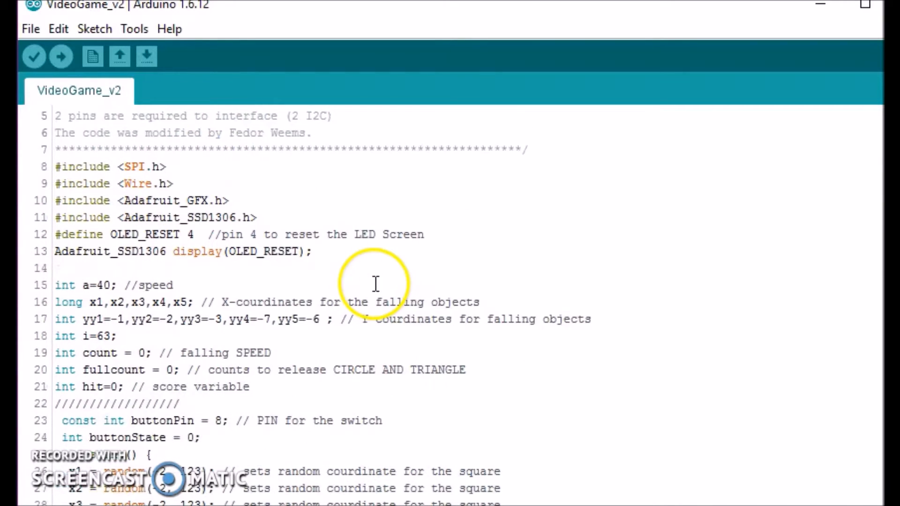
{"action": "scroll", "scroll_direction": "down", "scroll_amount": 3}
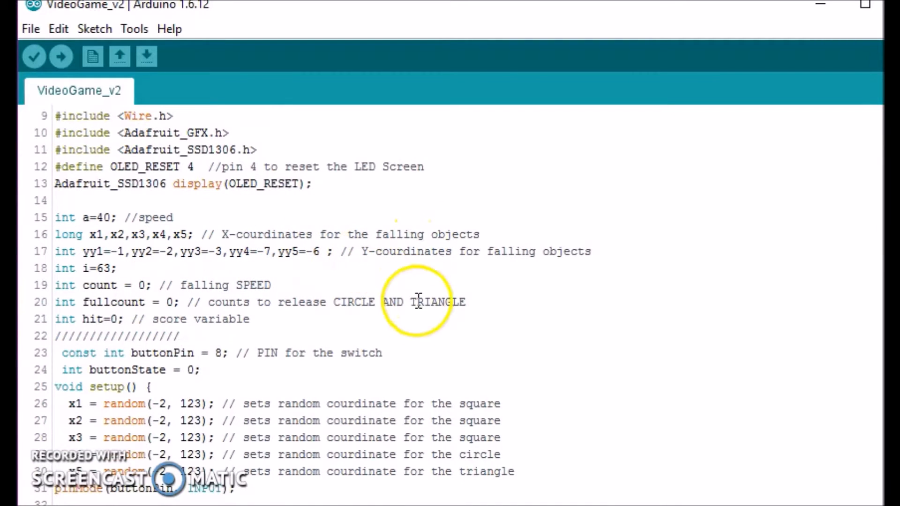
{"action": "scroll", "scroll_direction": "down", "scroll_amount": 3}
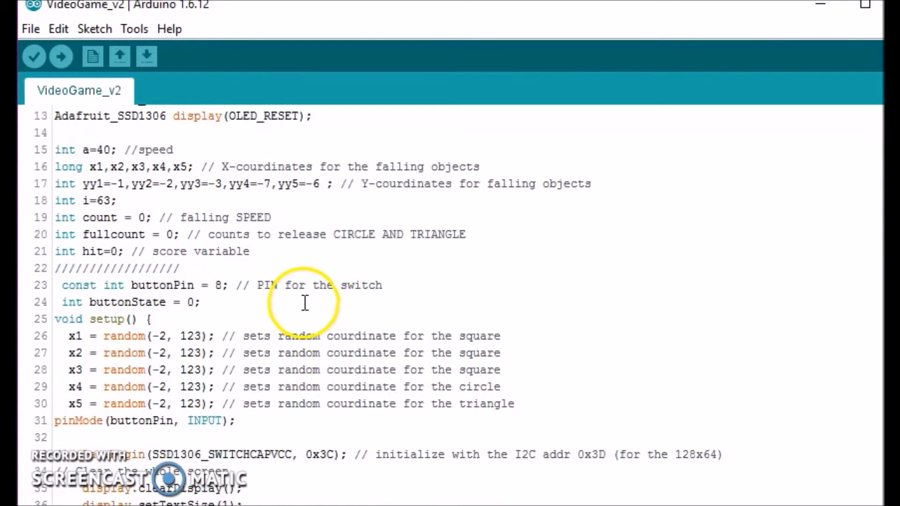
{"action": "scroll", "scroll_direction": "down", "scroll_amount": 3}
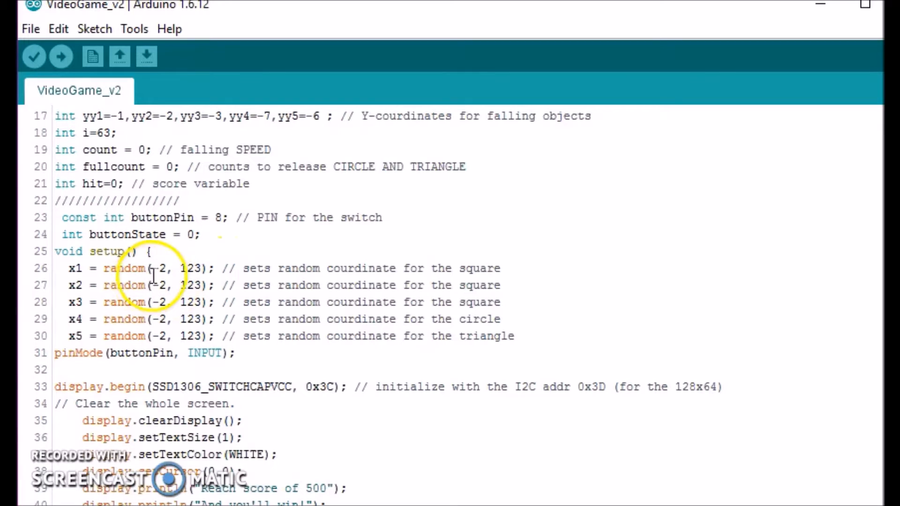
{"action": "mouse_move", "coordinate": [176, 285]}
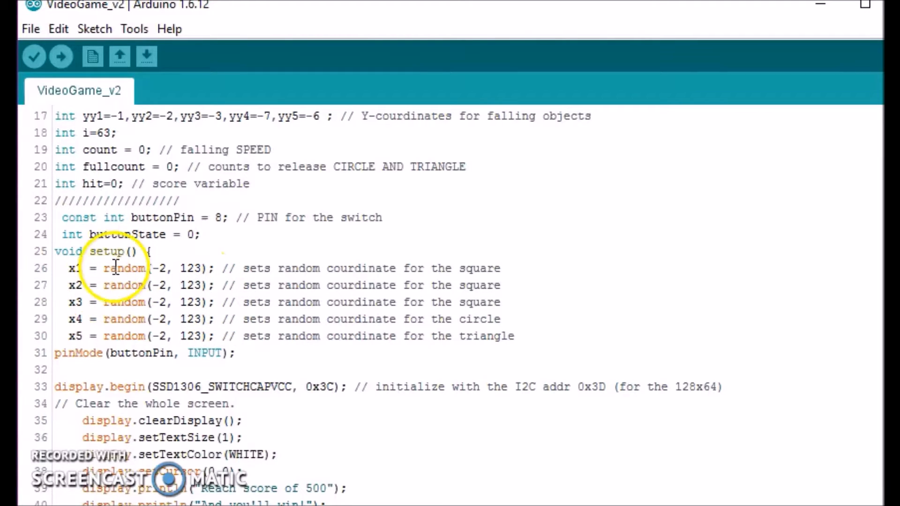
{"action": "mouse_move", "coordinate": [162, 361]}
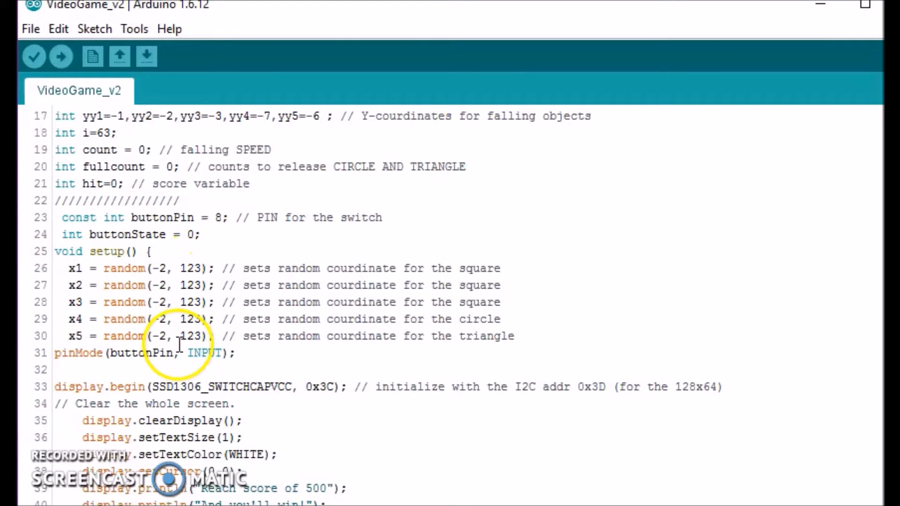
{"action": "scroll", "scroll_direction": "down", "scroll_amount": 3}
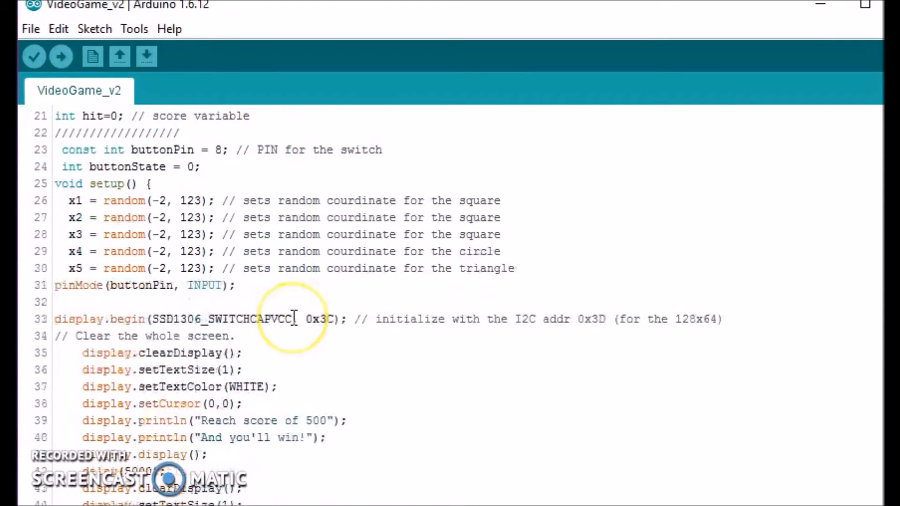
{"action": "scroll", "scroll_direction": "down", "scroll_amount": 3}
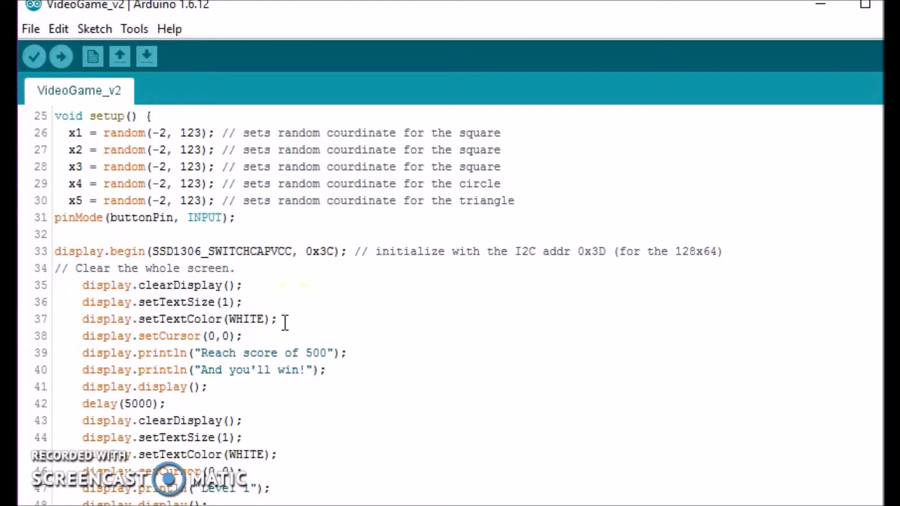
{"action": "mouse_move", "coordinate": [154, 301]}
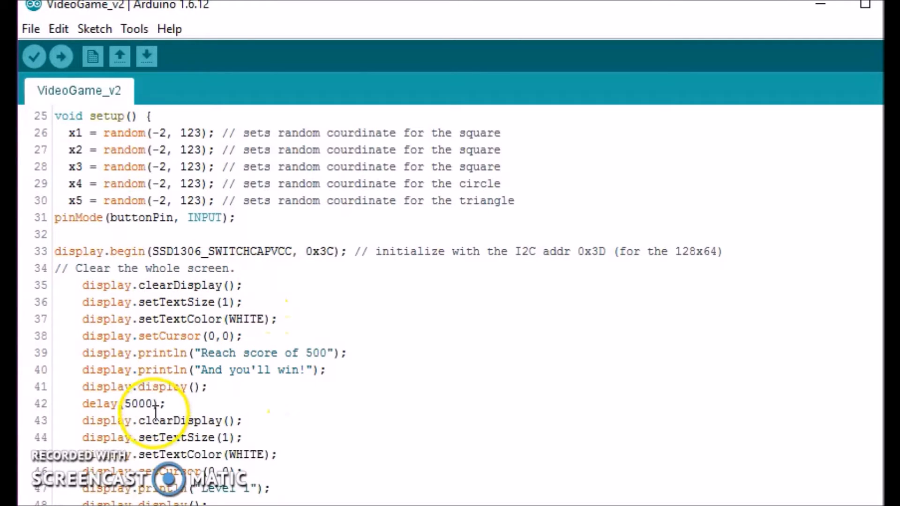
{"action": "scroll", "scroll_direction": "down", "scroll_amount": 3}
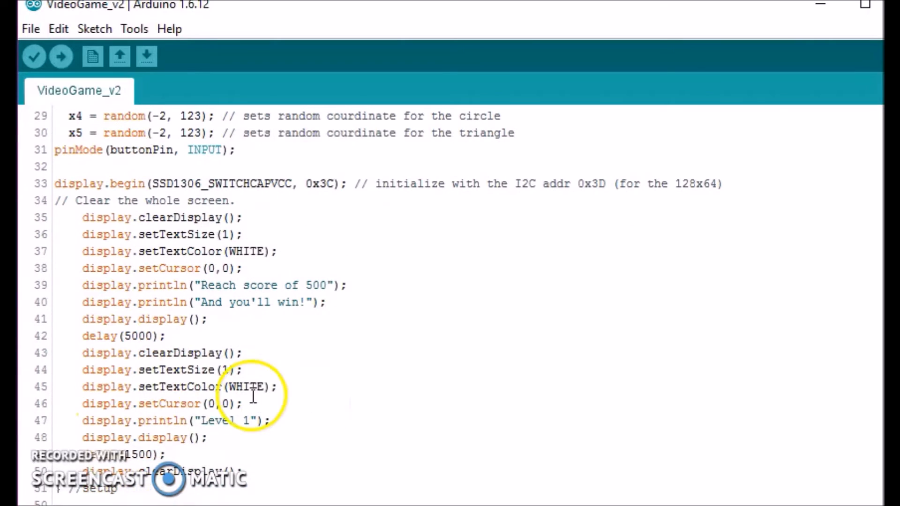
{"action": "scroll", "scroll_direction": "down", "scroll_amount": 3}
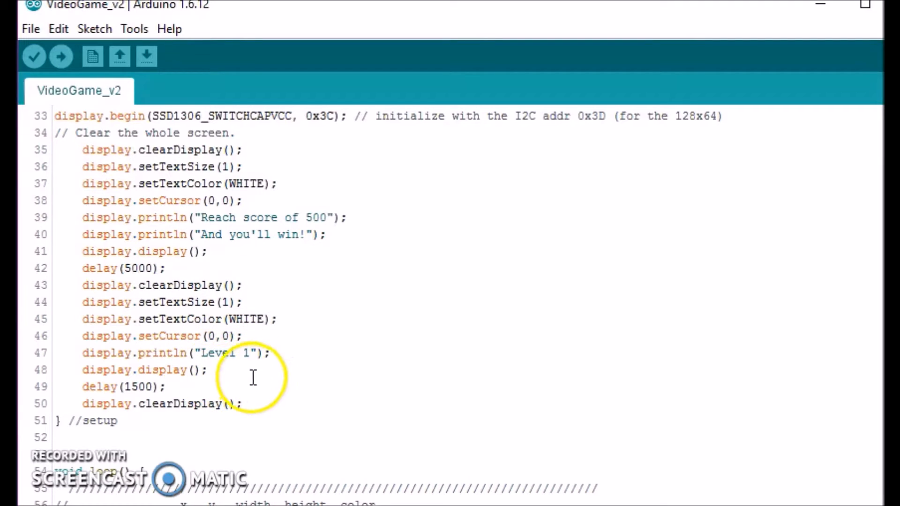
{"action": "mouse_move", "coordinate": [149, 398]}
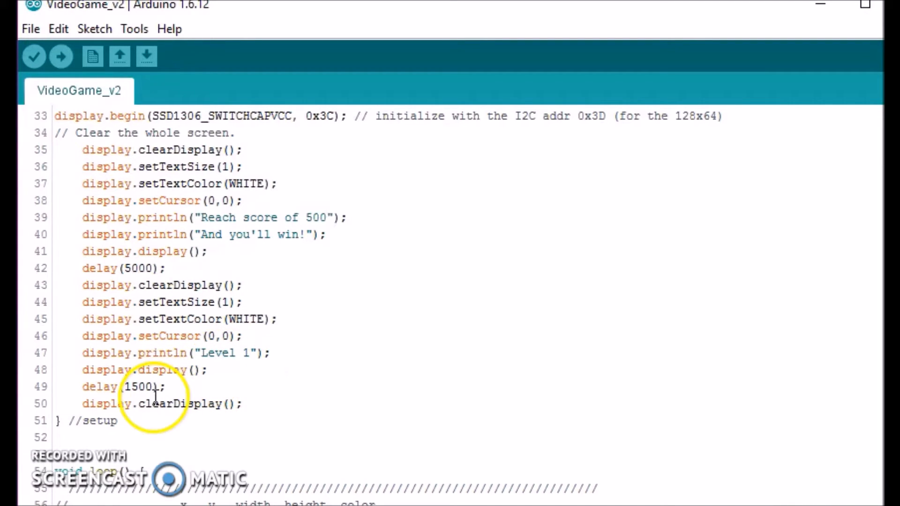
{"action": "mouse_move", "coordinate": [184, 404]}
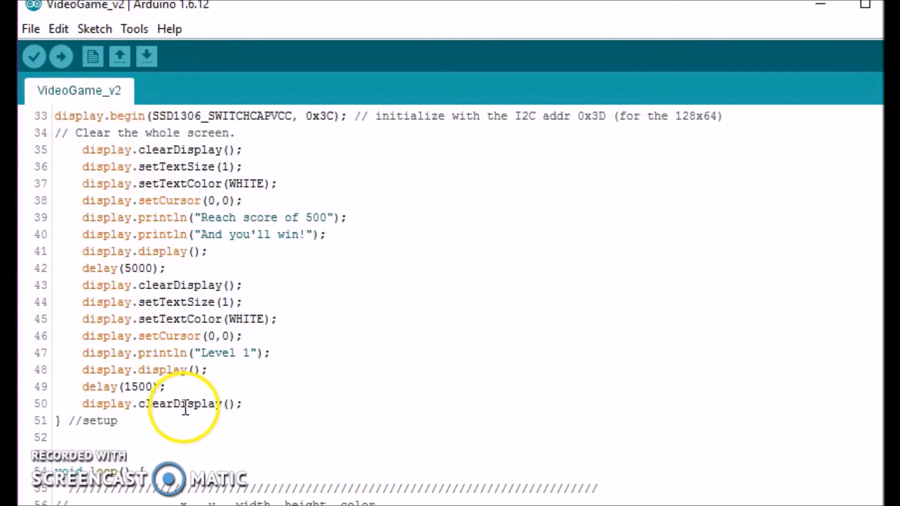
{"action": "scroll", "scroll_direction": "down", "scroll_amount": 3}
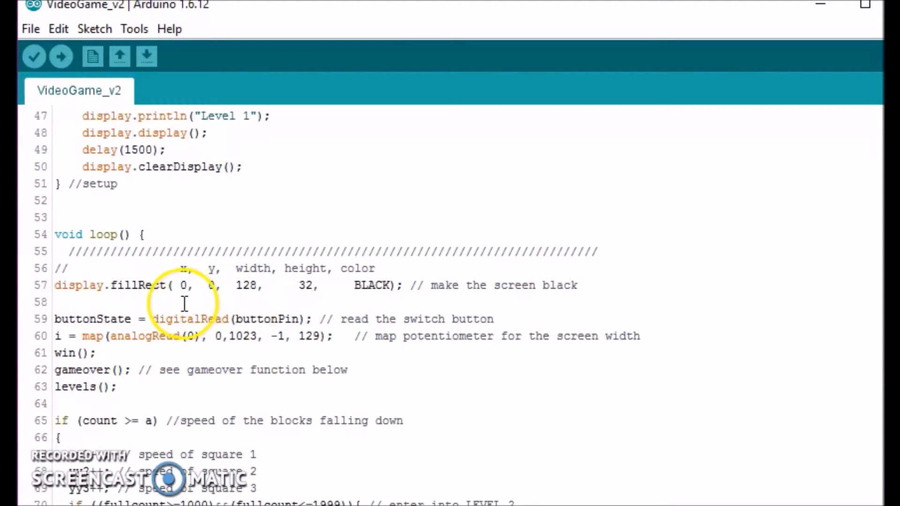
{"action": "mouse_move", "coordinate": [258, 160]}
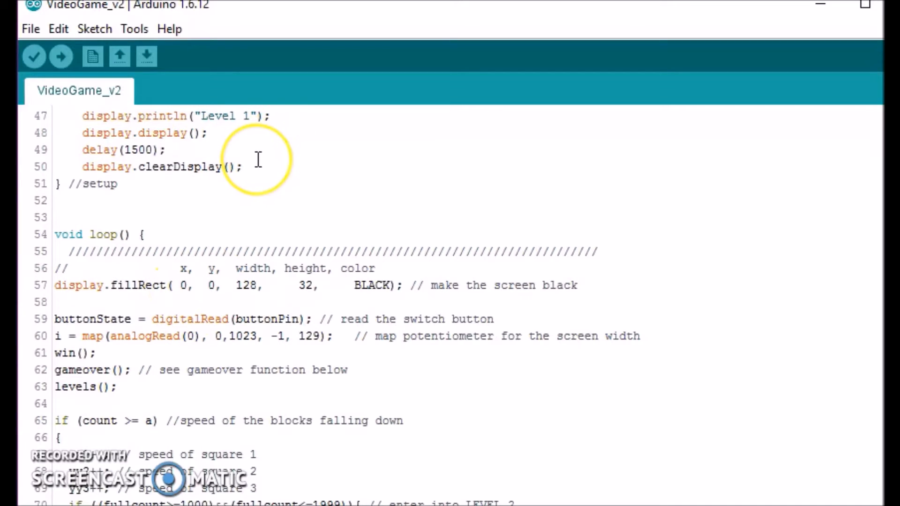
{"action": "mouse_move", "coordinate": [564, 124]}
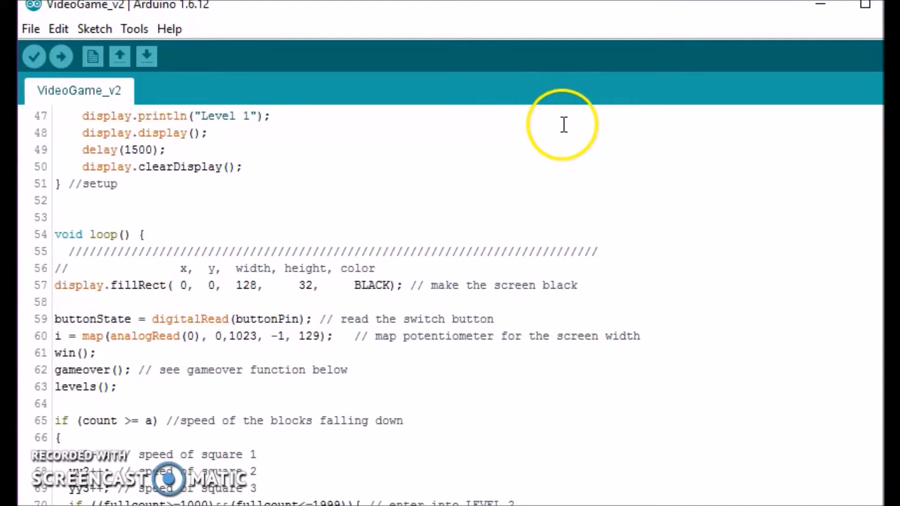
{"action": "mouse_move", "coordinate": [508, 324]}
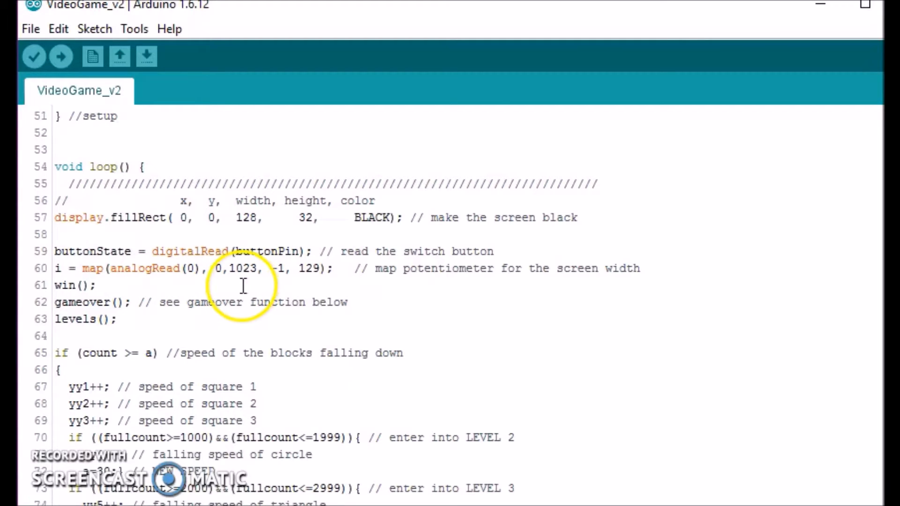
{"action": "mouse_move", "coordinate": [193, 290]}
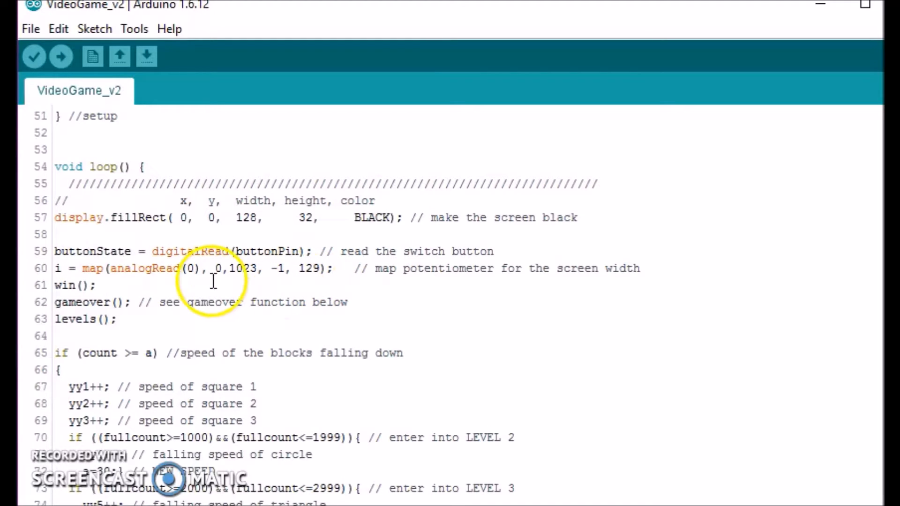
{"action": "mouse_move", "coordinate": [297, 312]}
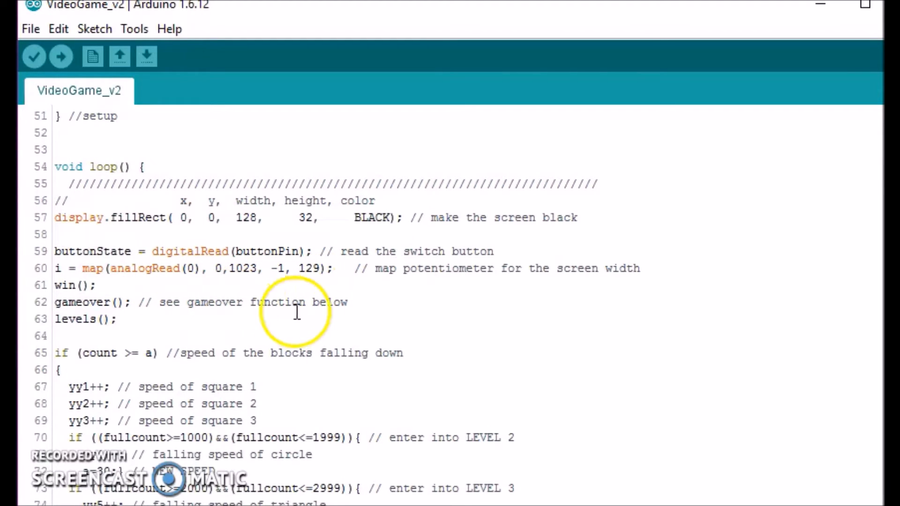
{"action": "mouse_move", "coordinate": [258, 284]}
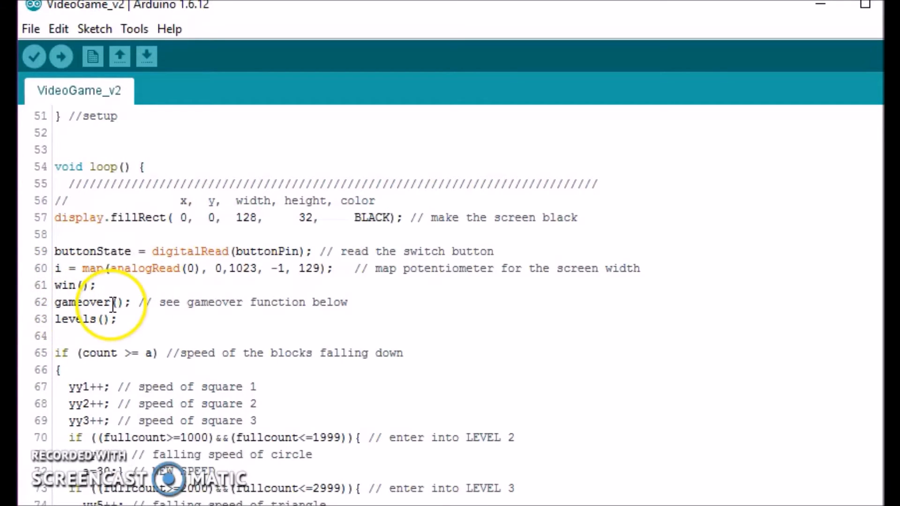
{"action": "scroll", "scroll_direction": "down", "scroll_amount": 3}
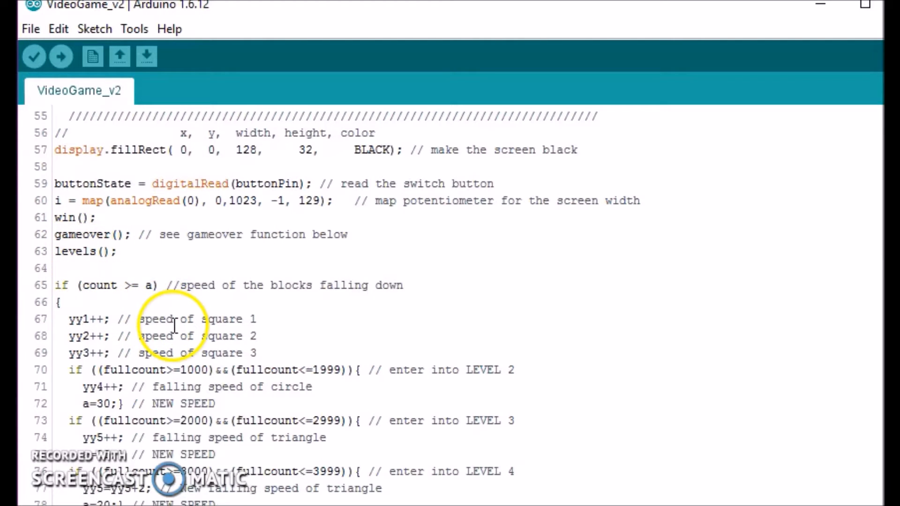
{"action": "scroll", "scroll_direction": "down", "scroll_amount": 3}
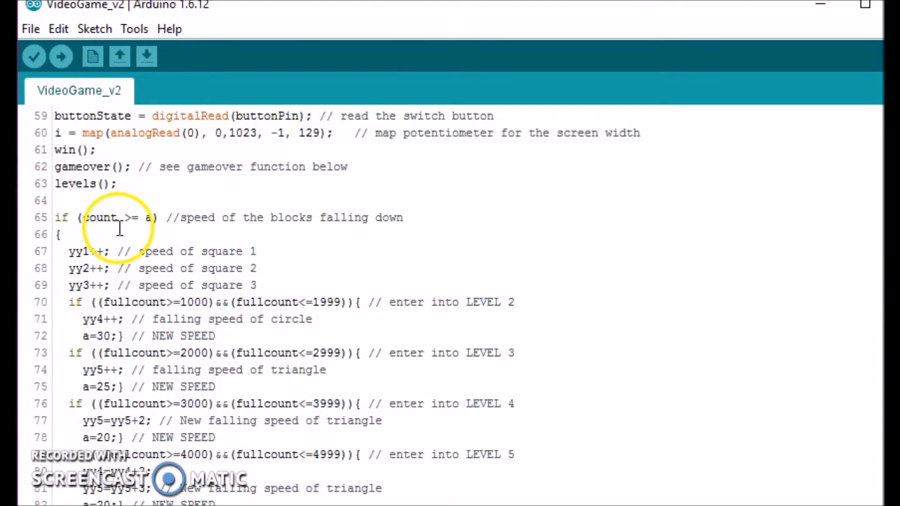
{"action": "scroll", "scroll_direction": "down", "scroll_amount": 3}
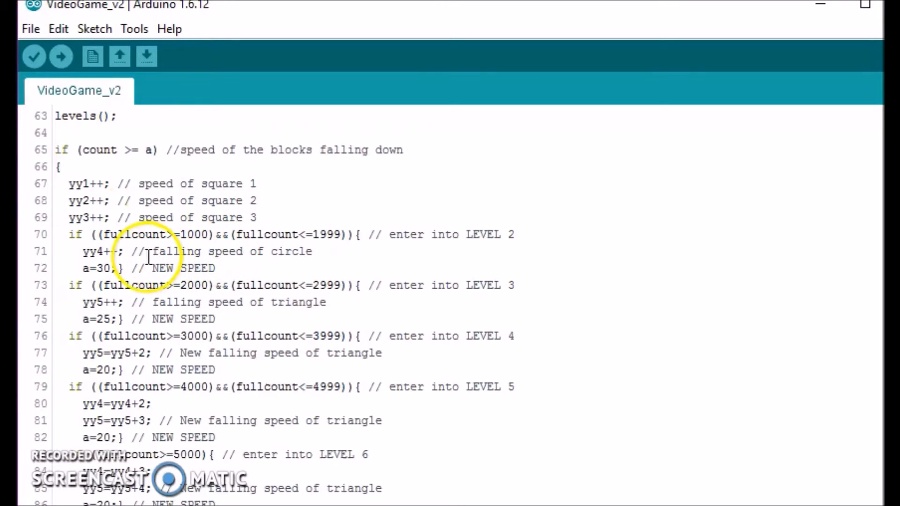
{"action": "scroll", "scroll_direction": "down", "scroll_amount": 3}
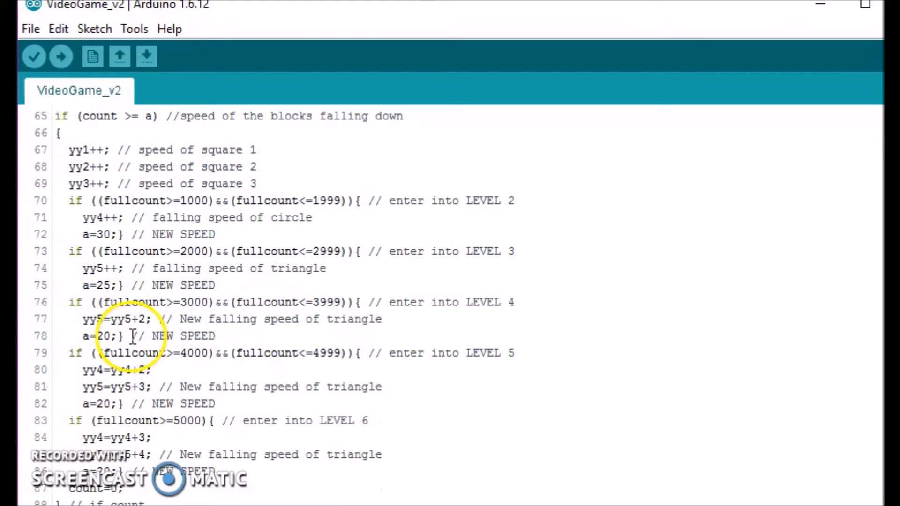
{"action": "scroll", "scroll_direction": "down", "scroll_amount": 3}
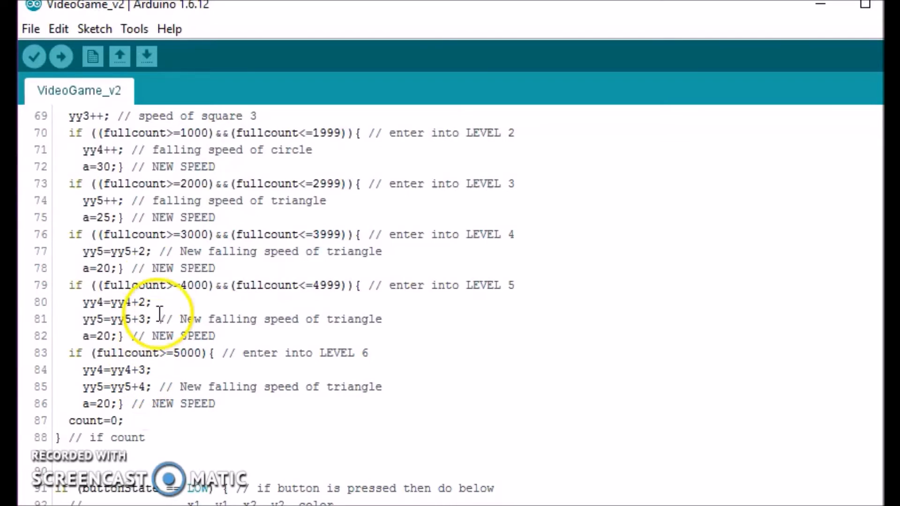
{"action": "scroll", "scroll_direction": "down", "scroll_amount": 3}
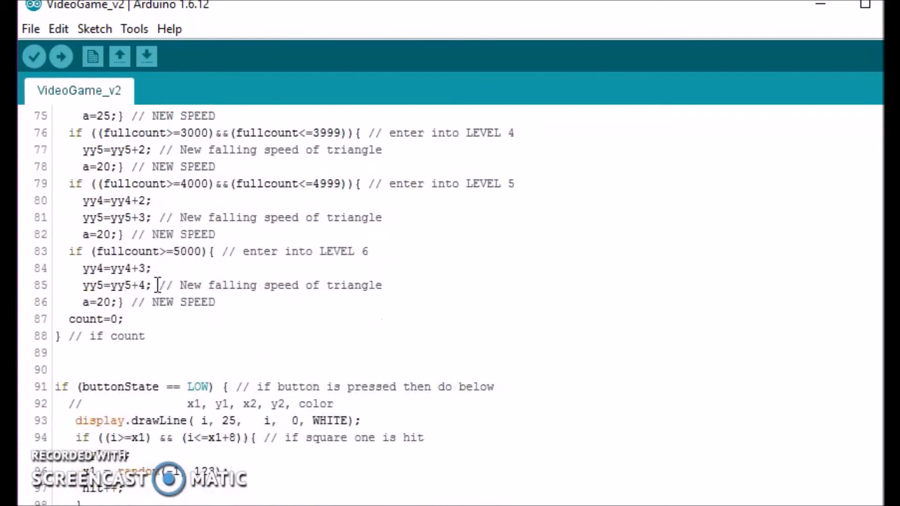
{"action": "scroll", "scroll_direction": "down", "scroll_amount": 3}
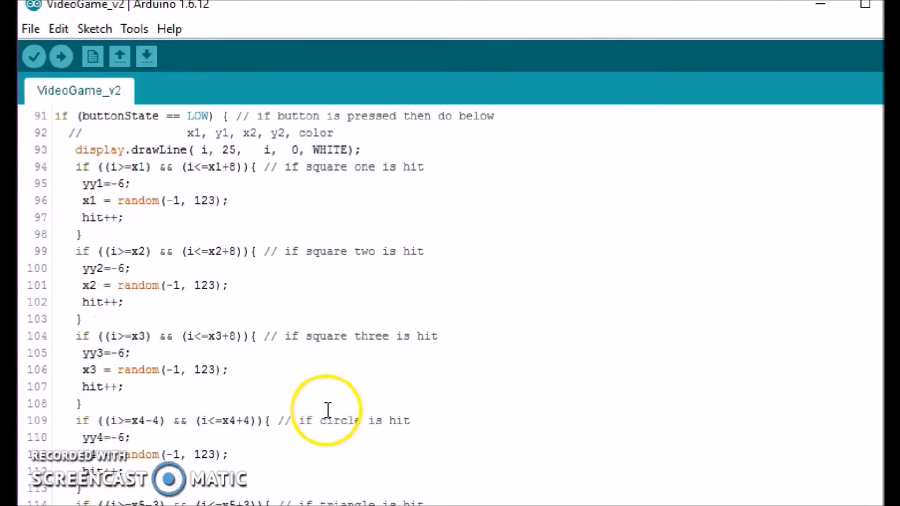
{"action": "scroll", "scroll_direction": "down", "scroll_amount": 3}
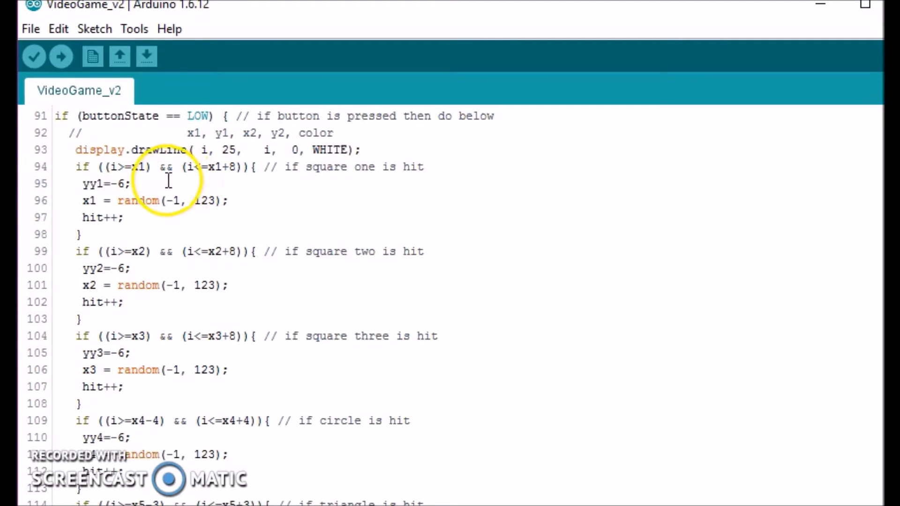
{"action": "mouse_move", "coordinate": [238, 257]}
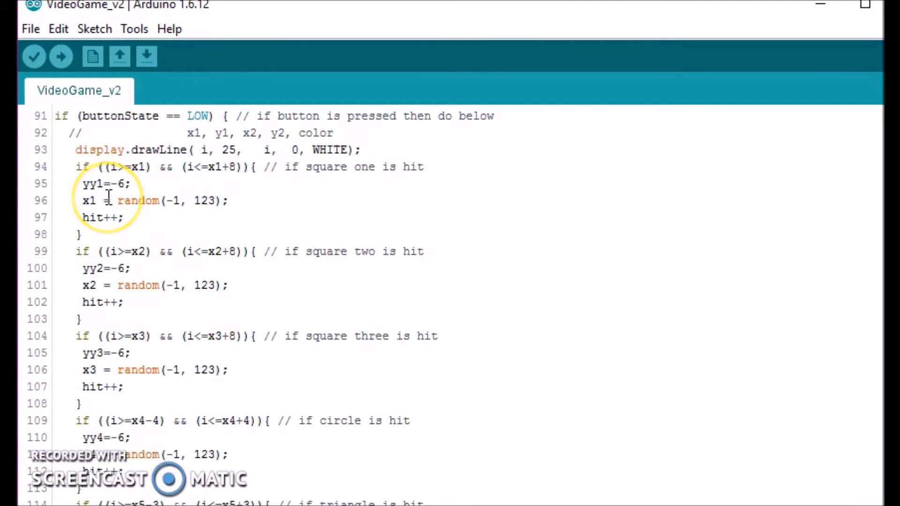
{"action": "mouse_move", "coordinate": [122, 217]}
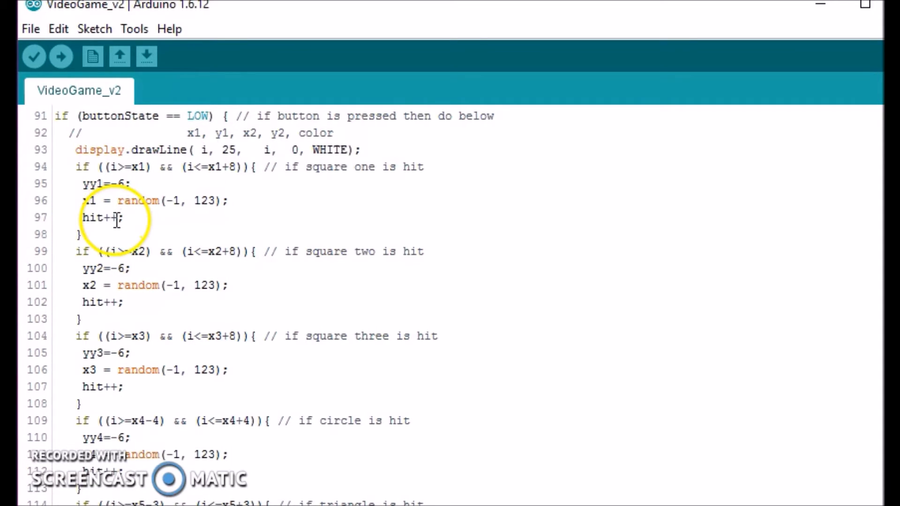
{"action": "scroll", "scroll_direction": "down", "scroll_amount": 3}
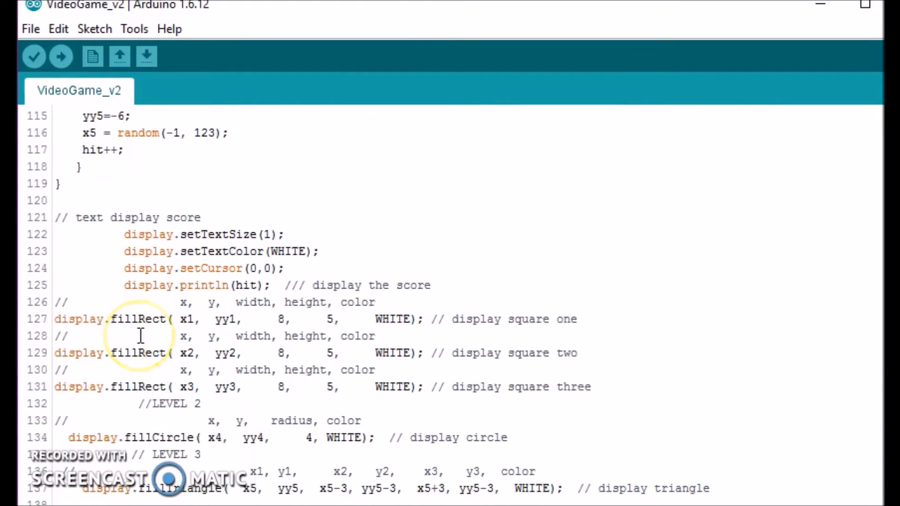
{"action": "mouse_move", "coordinate": [211, 255]}
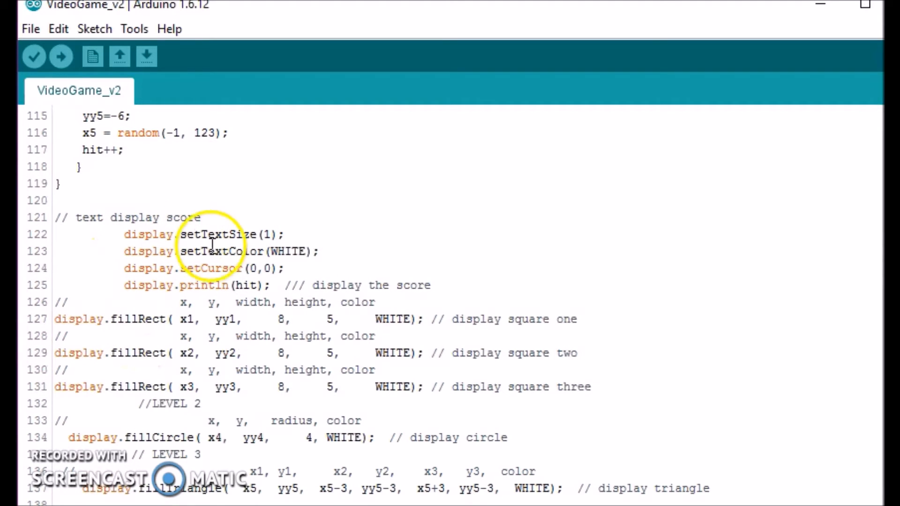
{"action": "mouse_move", "coordinate": [242, 306]}
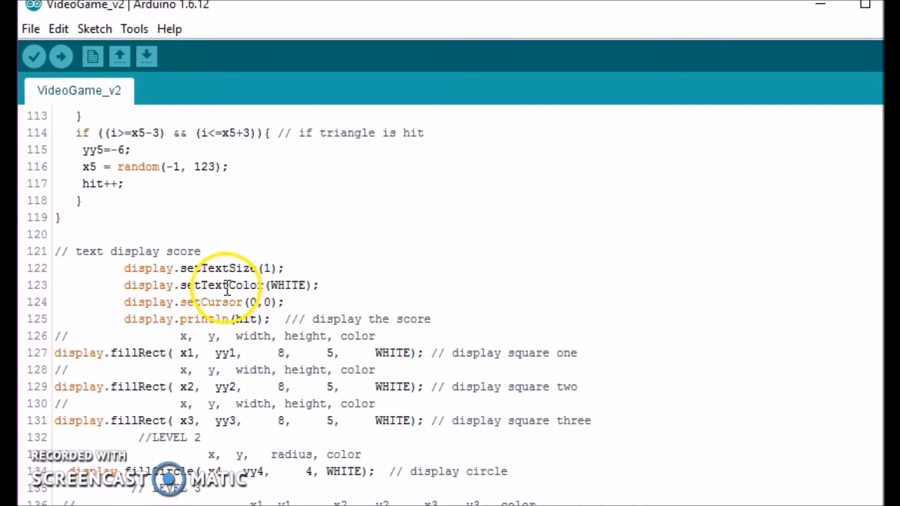
{"action": "scroll", "scroll_direction": "down", "scroll_amount": 3}
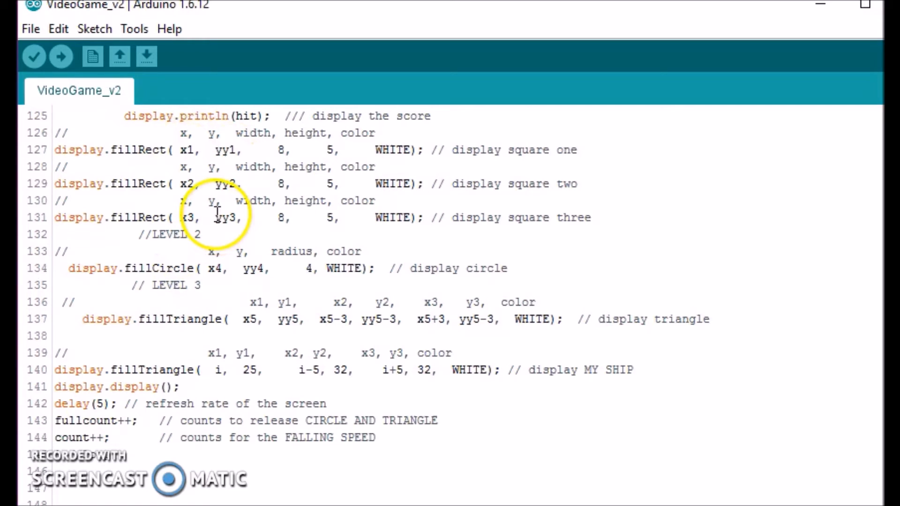
{"action": "mouse_move", "coordinate": [164, 166]}
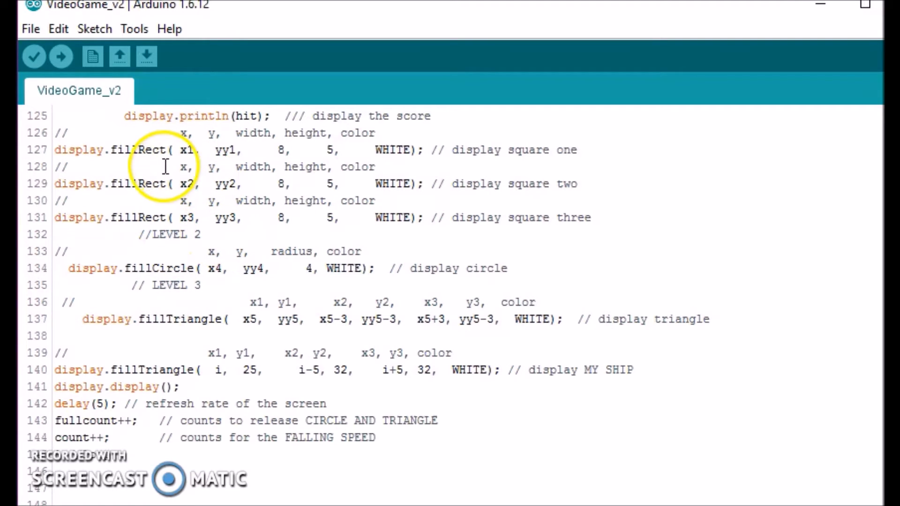
{"action": "mouse_move", "coordinate": [472, 162]}
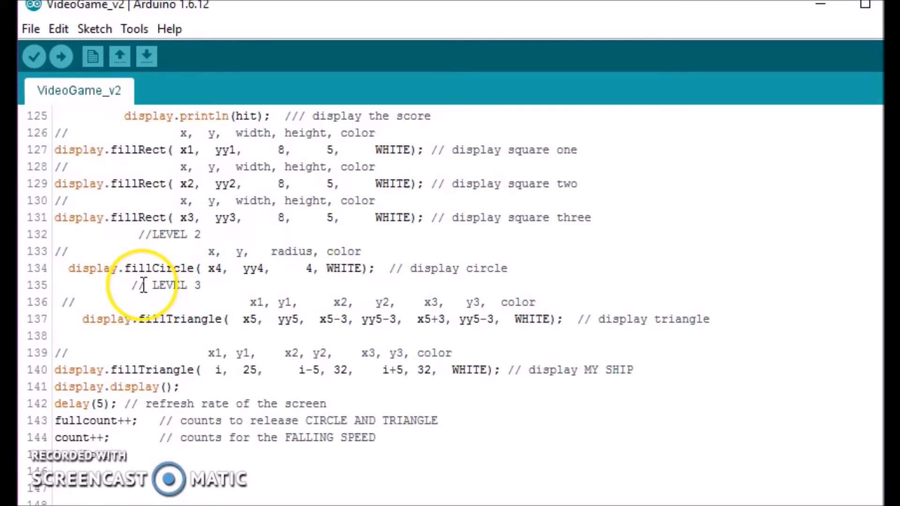
{"action": "mouse_move", "coordinate": [221, 284]}
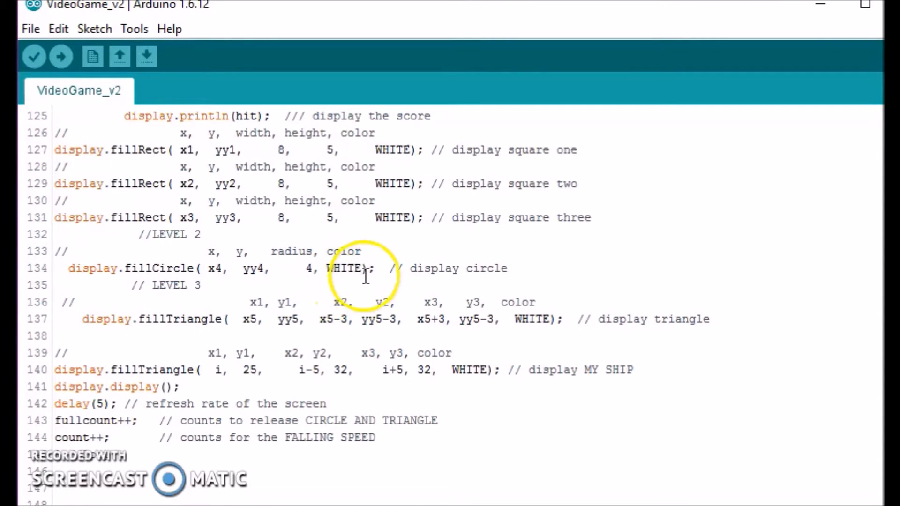
{"action": "mouse_move", "coordinate": [145, 330]}
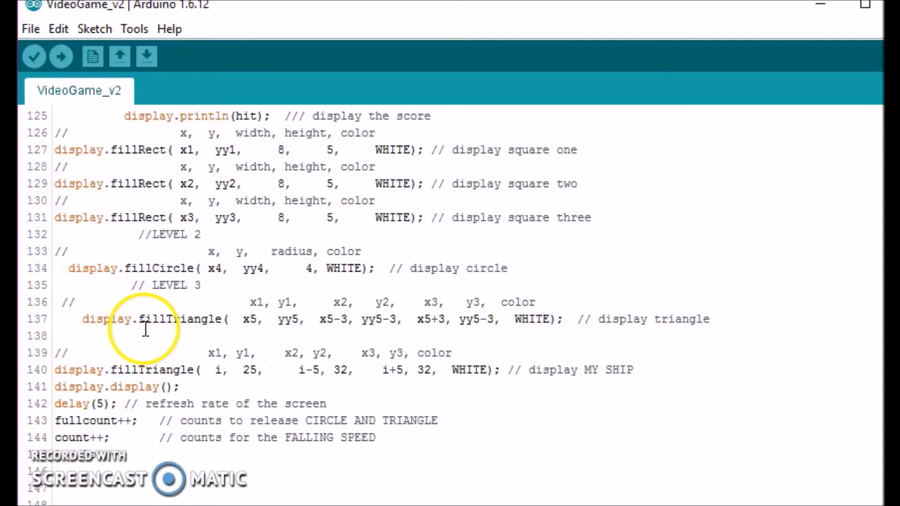
{"action": "mouse_move", "coordinate": [302, 330]}
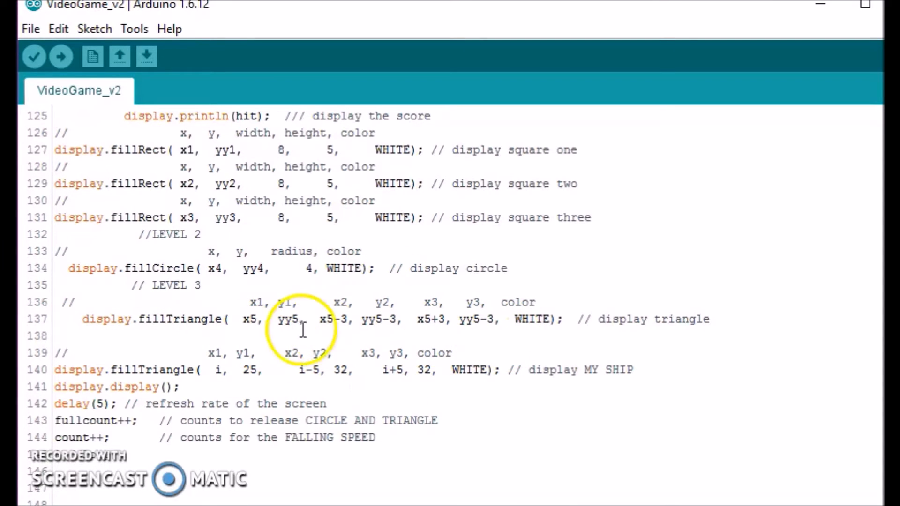
{"action": "scroll", "scroll_direction": "down", "scroll_amount": 3}
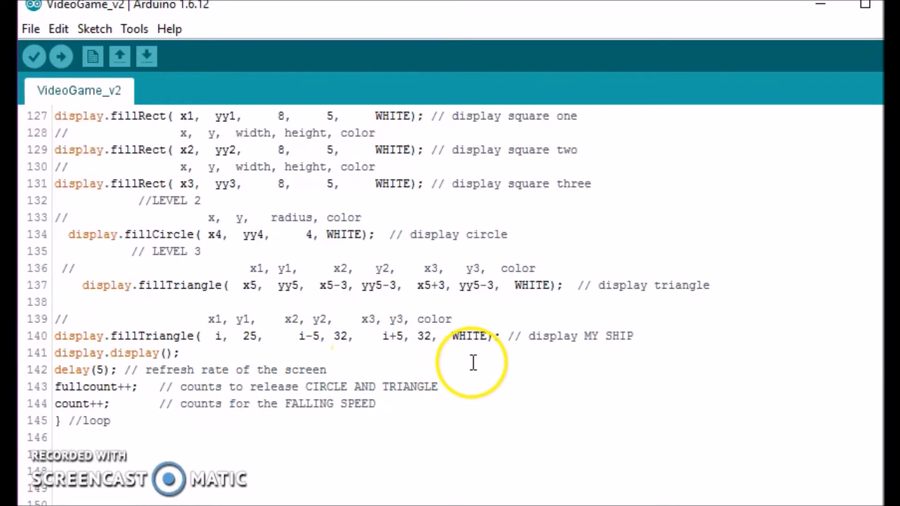
{"action": "mouse_move", "coordinate": [205, 356]}
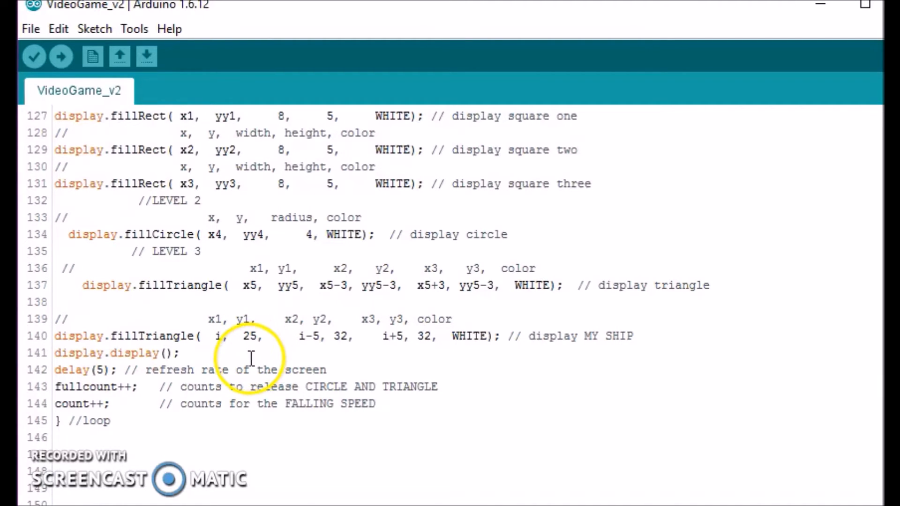
{"action": "mouse_move", "coordinate": [243, 349]}
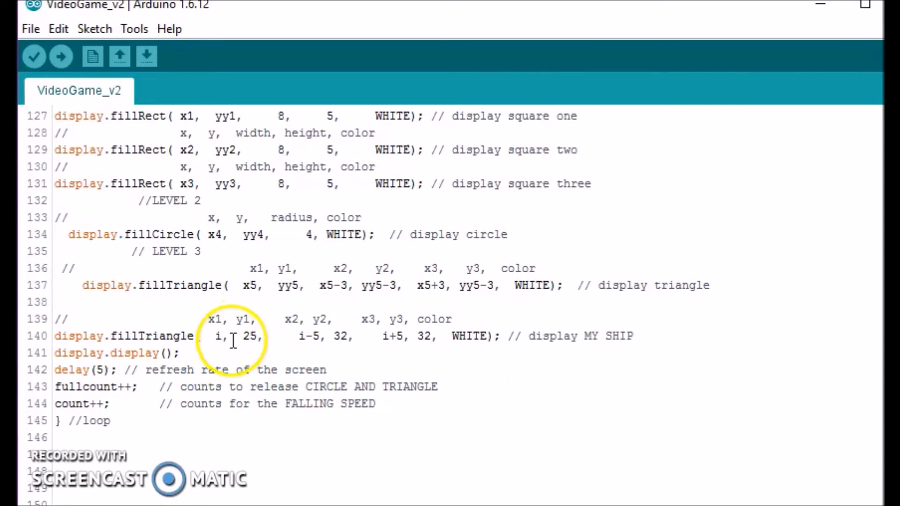
{"action": "scroll", "scroll_direction": "up", "scroll_amount": 3}
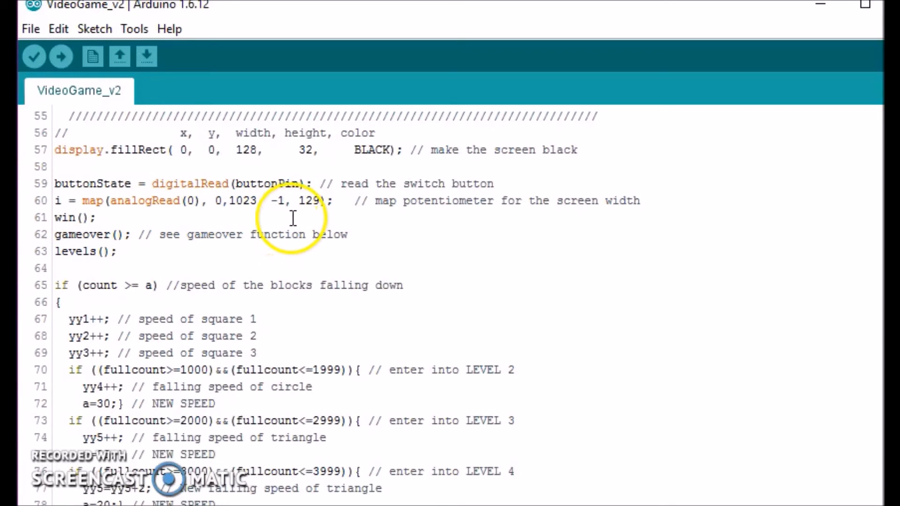
{"action": "scroll", "scroll_direction": "down", "scroll_amount": 3}
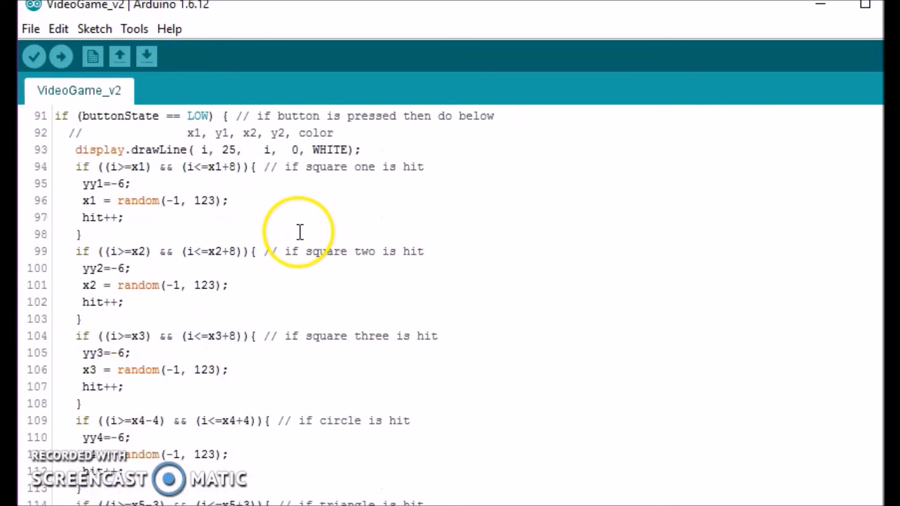
{"action": "scroll", "scroll_direction": "down", "scroll_amount": 3}
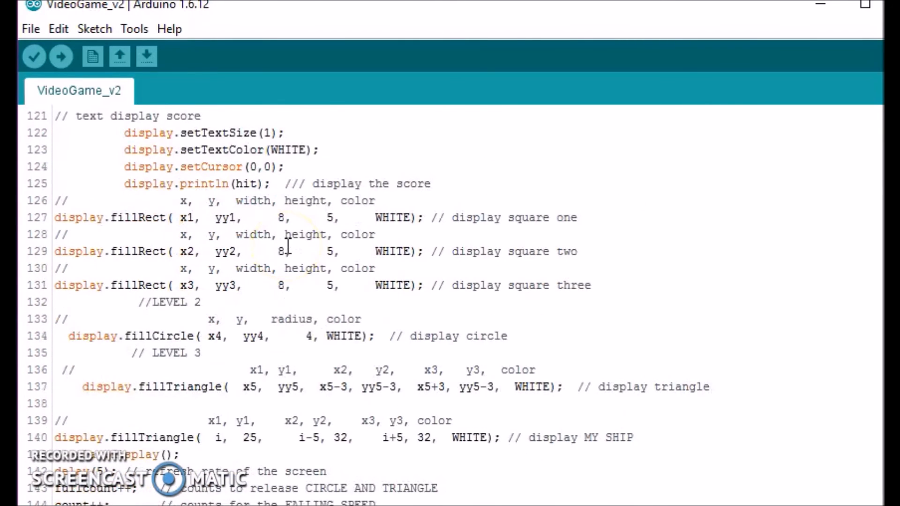
{"action": "scroll", "scroll_direction": "down", "scroll_amount": 3}
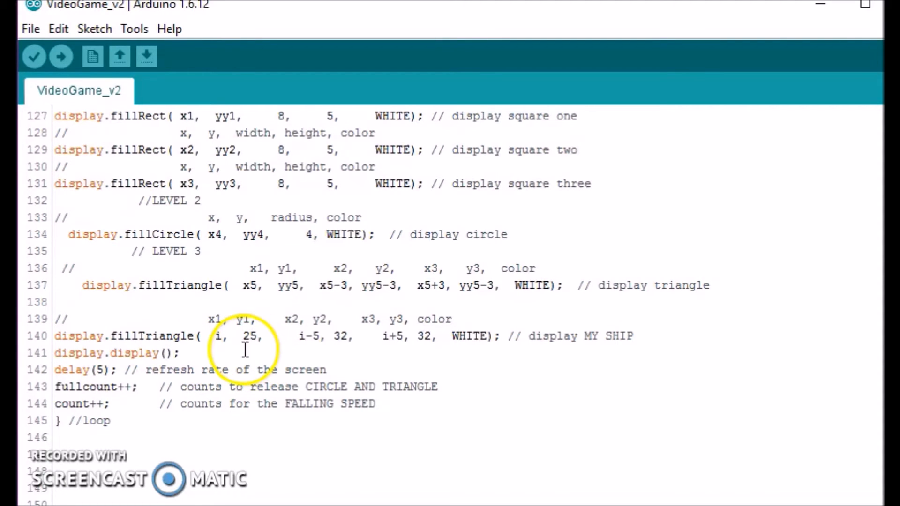
{"action": "mouse_move", "coordinate": [316, 350]}
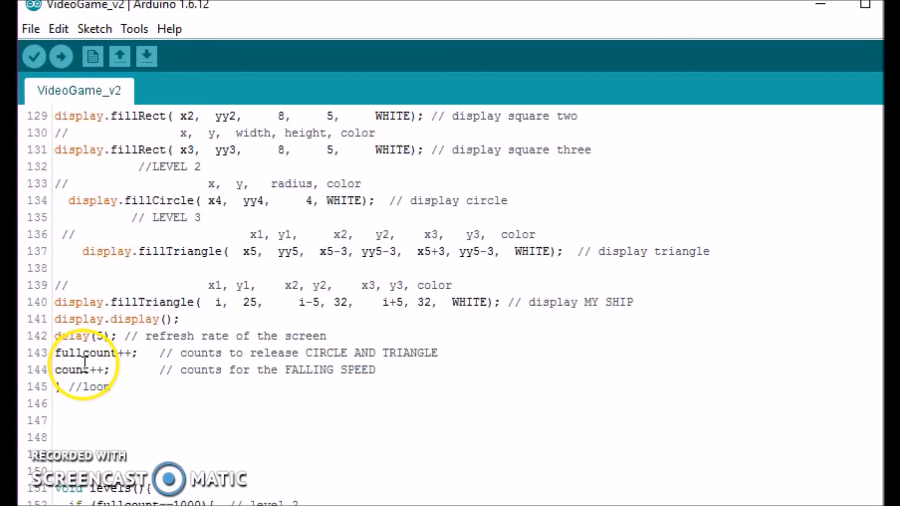
{"action": "mouse_move", "coordinate": [187, 380]}
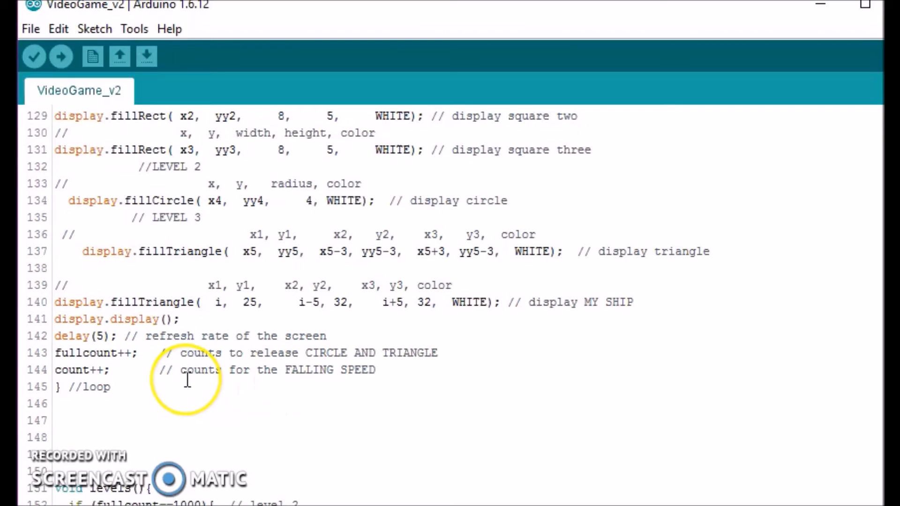
{"action": "scroll", "scroll_direction": "down", "scroll_amount": 3}
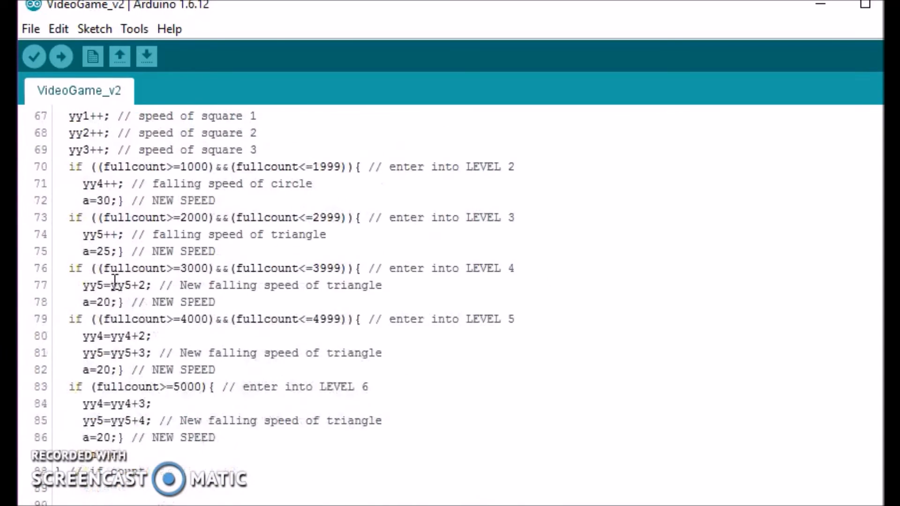
{"action": "scroll", "scroll_direction": "up", "scroll_amount": 3}
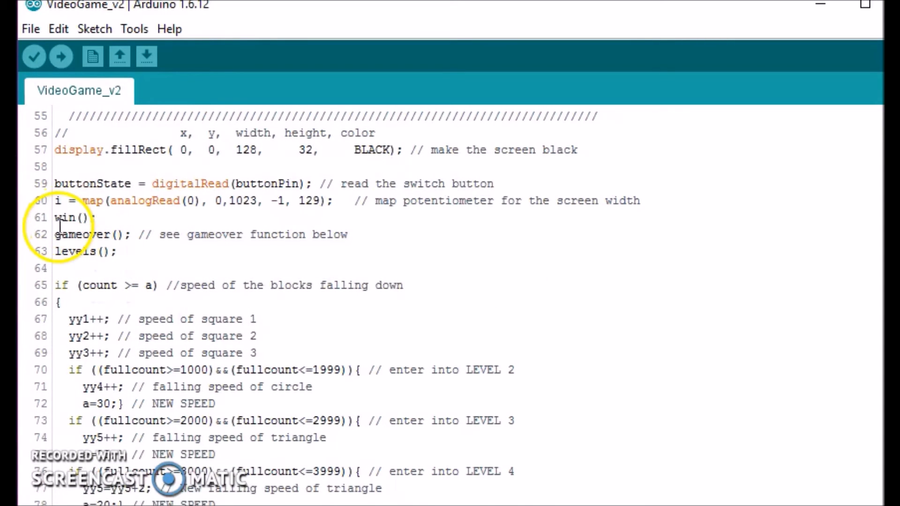
{"action": "scroll", "scroll_direction": "down", "scroll_amount": 3}
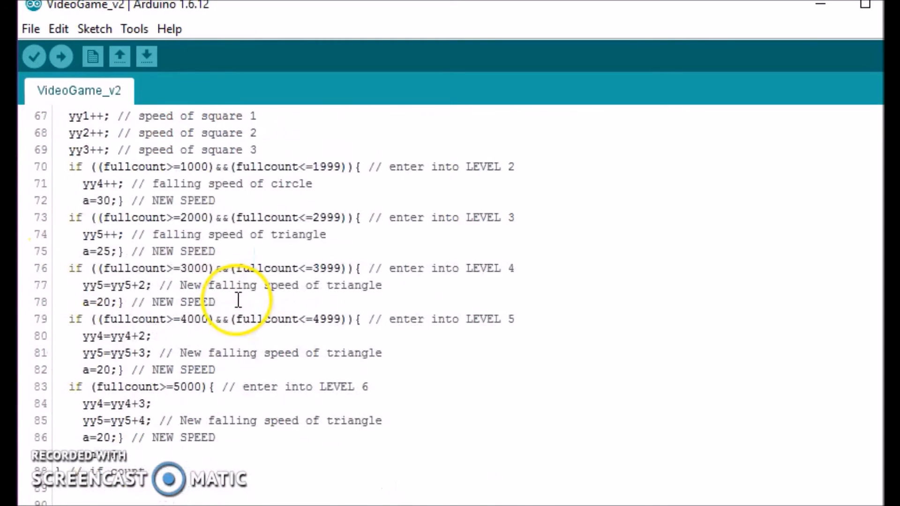
{"action": "scroll", "scroll_direction": "down", "scroll_amount": 3}
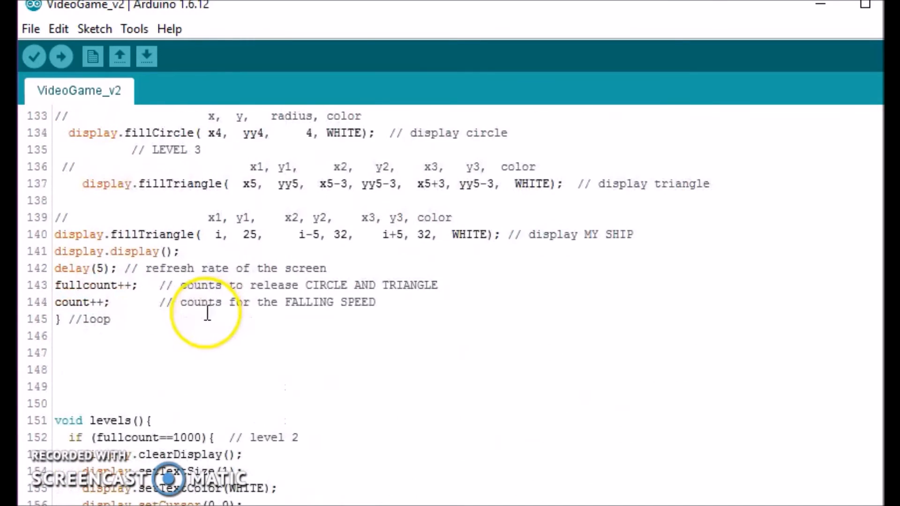
{"action": "scroll", "scroll_direction": "down", "scroll_amount": 3}
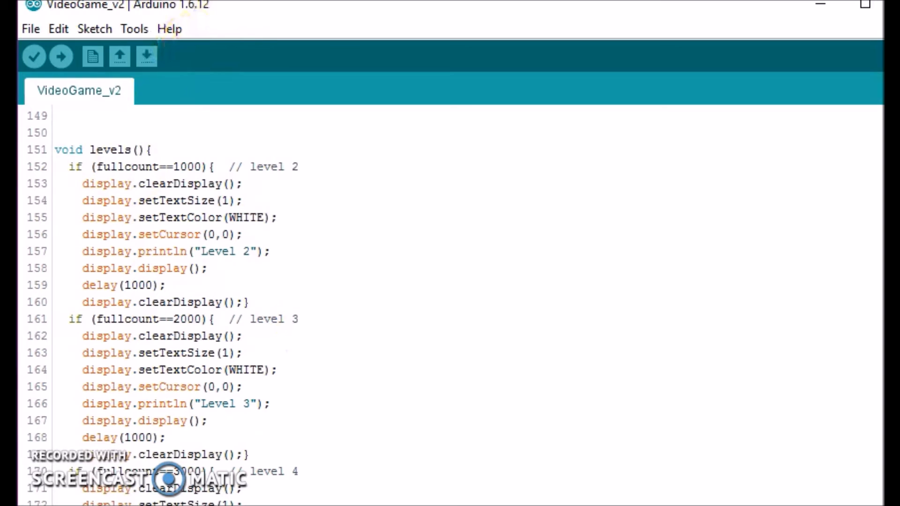
{"action": "scroll", "scroll_direction": "down", "scroll_amount": 3}
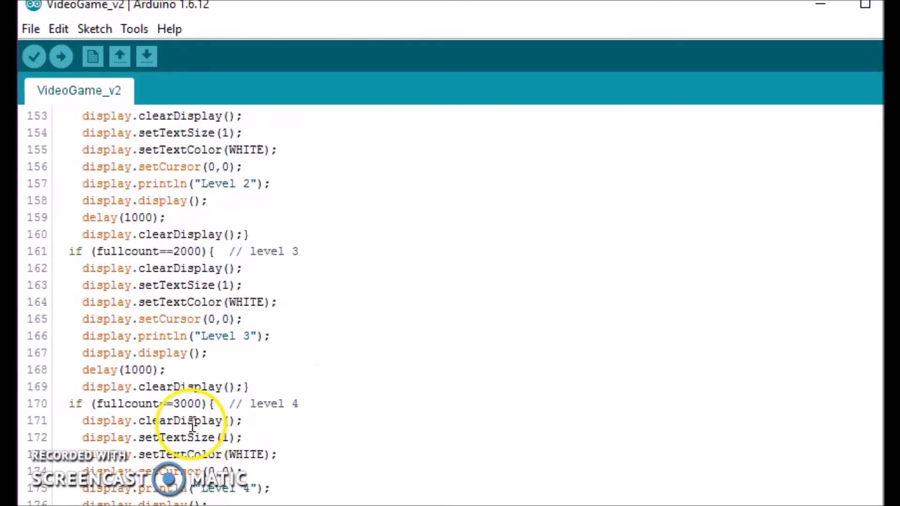
{"action": "scroll", "scroll_direction": "down", "scroll_amount": 3}
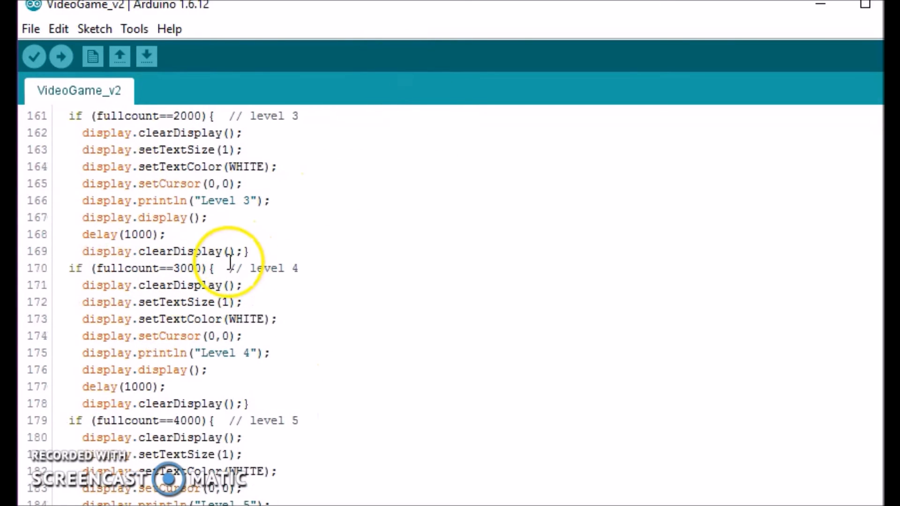
{"action": "scroll", "scroll_direction": "down", "scroll_amount": 3}
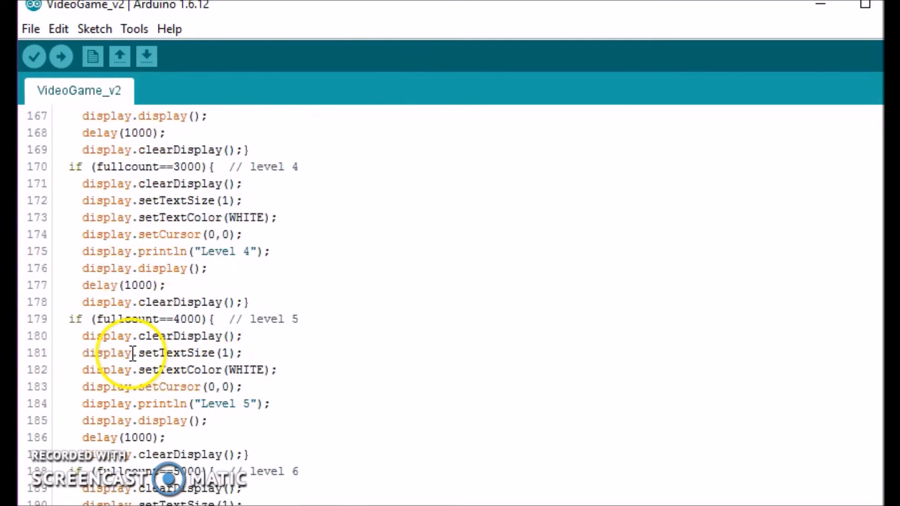
{"action": "mouse_move", "coordinate": [261, 434]}
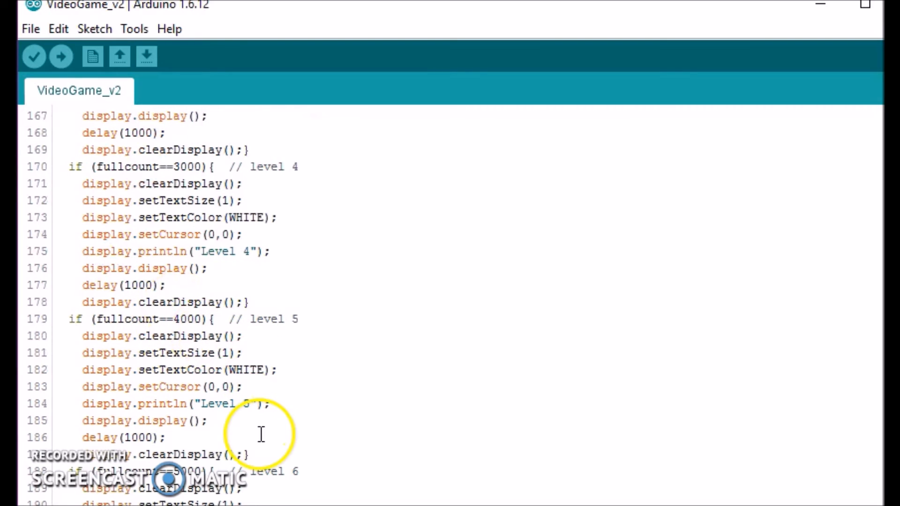
{"action": "scroll", "scroll_direction": "down", "scroll_amount": 3}
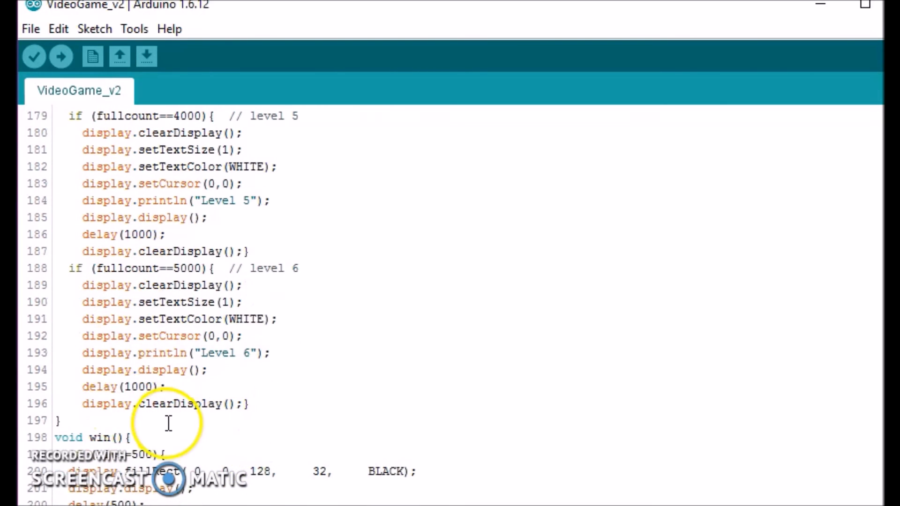
{"action": "scroll", "scroll_direction": "down", "scroll_amount": 3}
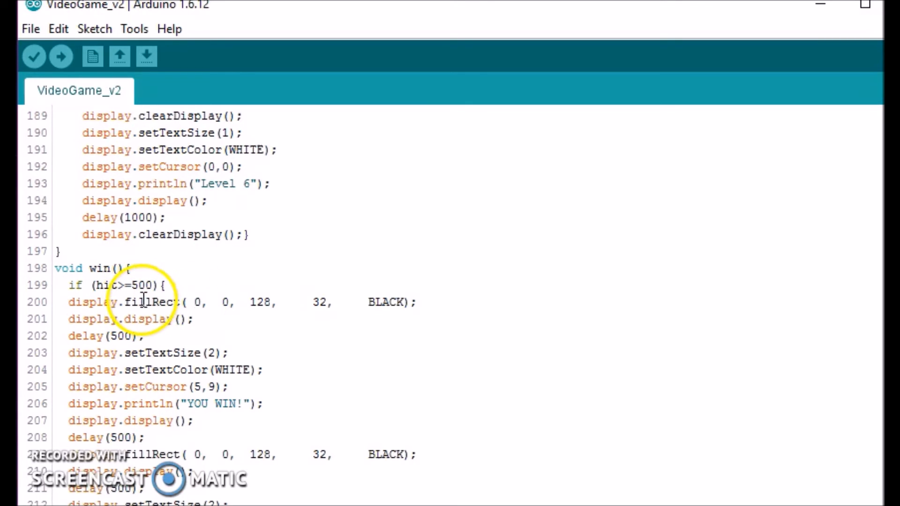
{"action": "scroll", "scroll_direction": "down", "scroll_amount": 3}
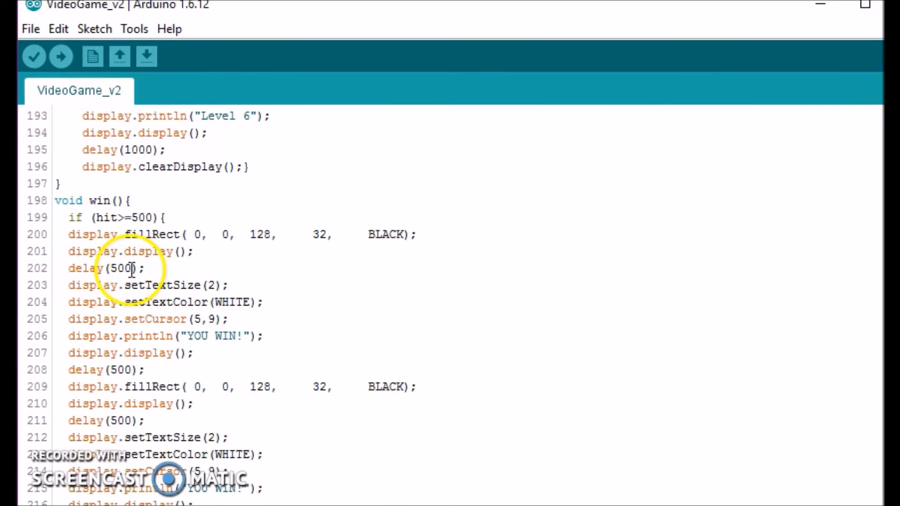
{"action": "scroll", "scroll_direction": "down", "scroll_amount": 3}
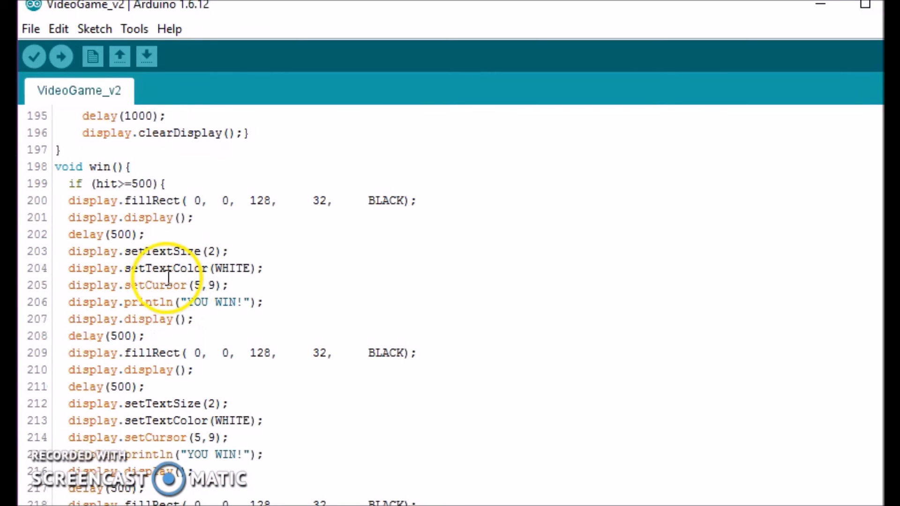
{"action": "mouse_move", "coordinate": [246, 315]}
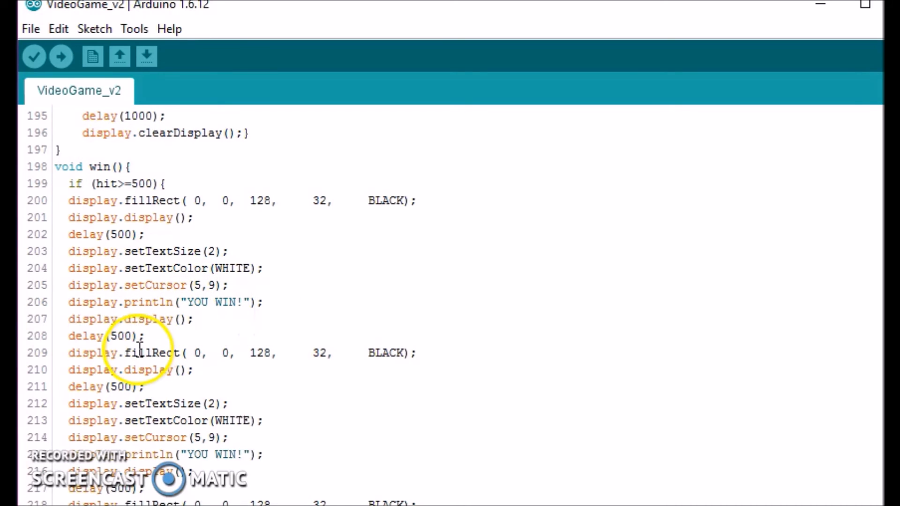
{"action": "scroll", "scroll_direction": "down", "scroll_amount": 3}
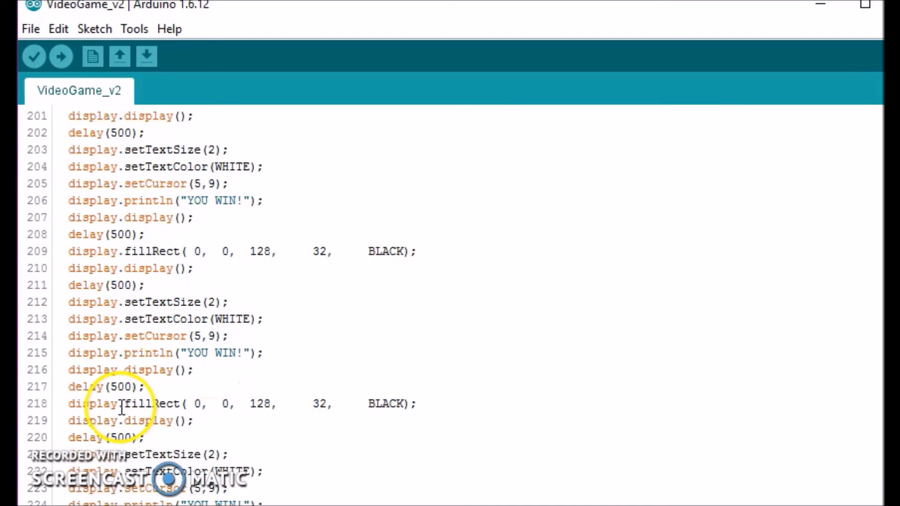
{"action": "scroll", "scroll_direction": "down", "scroll_amount": 3}
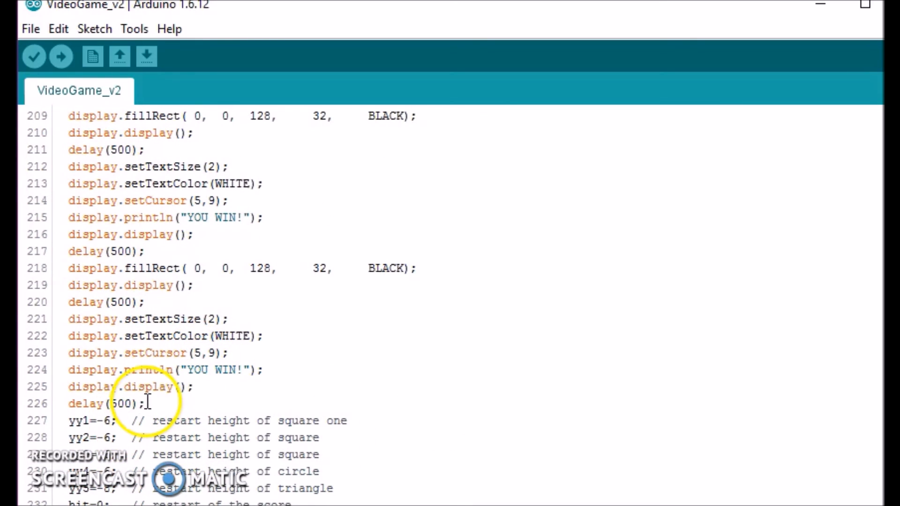
{"action": "scroll", "scroll_direction": "down", "scroll_amount": 3}
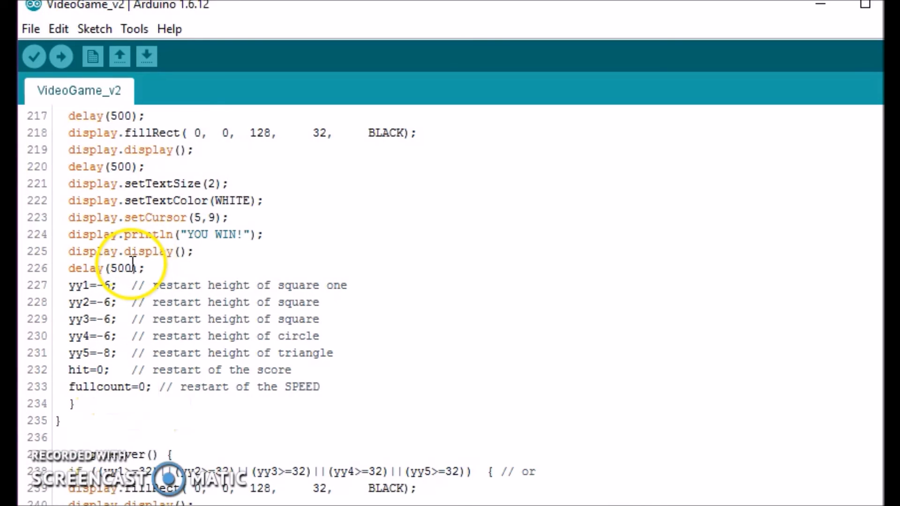
{"action": "scroll", "scroll_direction": "down", "scroll_amount": 3}
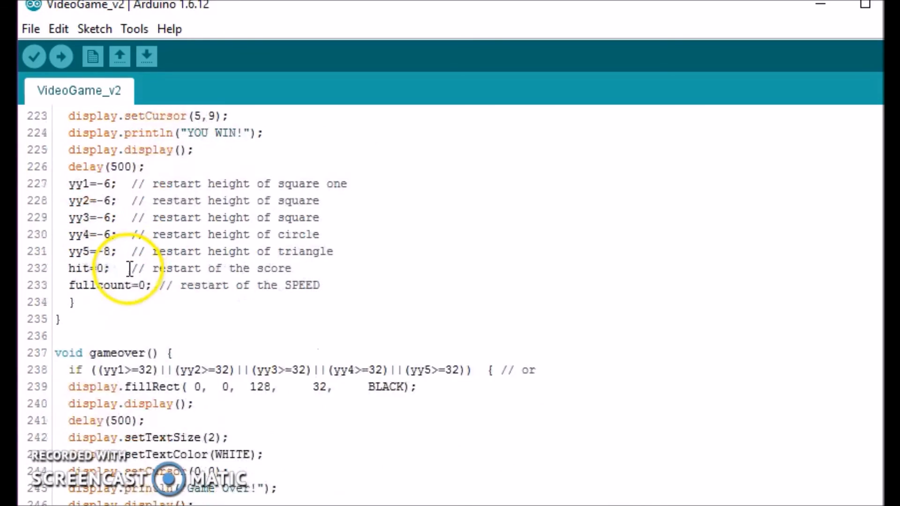
{"action": "scroll", "scroll_direction": "down", "scroll_amount": 3}
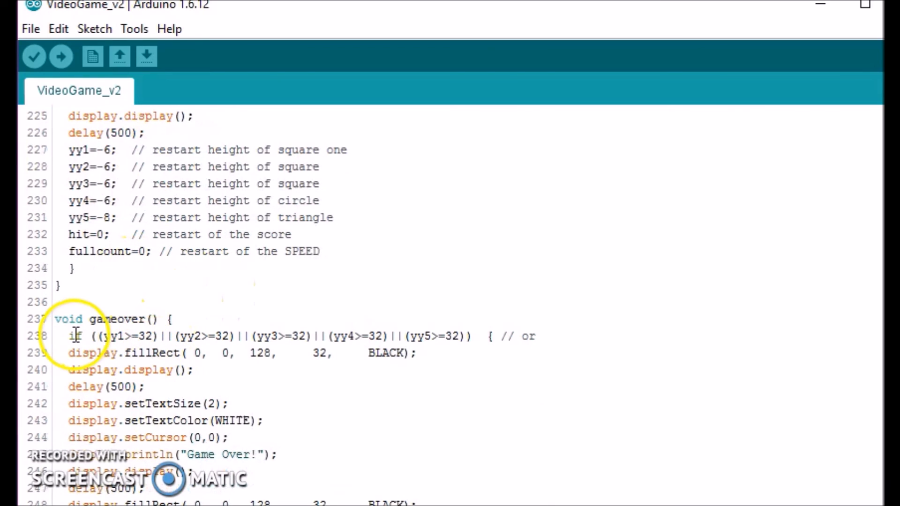
{"action": "scroll", "scroll_direction": "down", "scroll_amount": 3}
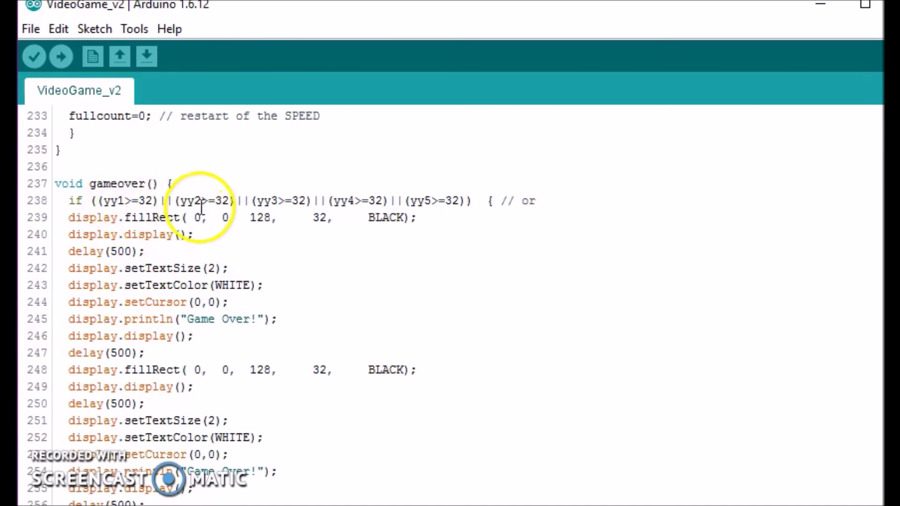
{"action": "mouse_move", "coordinate": [378, 217]}
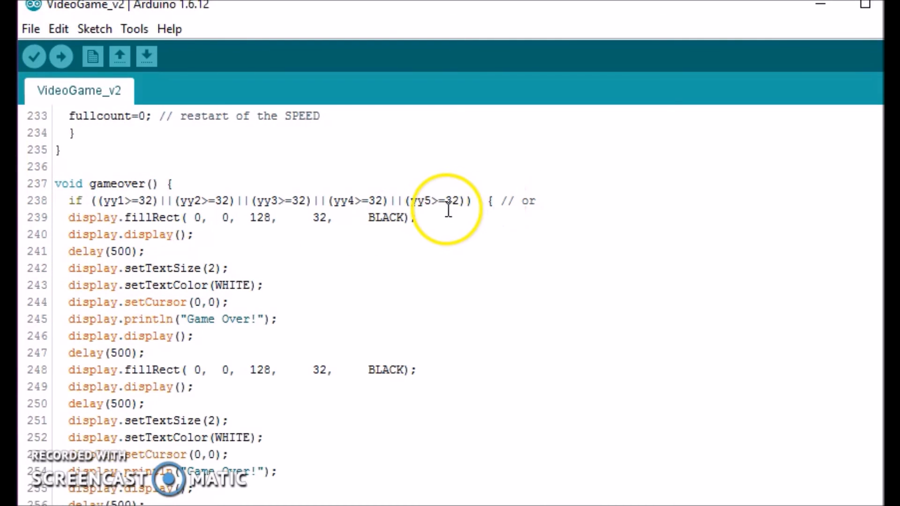
{"action": "mouse_move", "coordinate": [163, 249]}
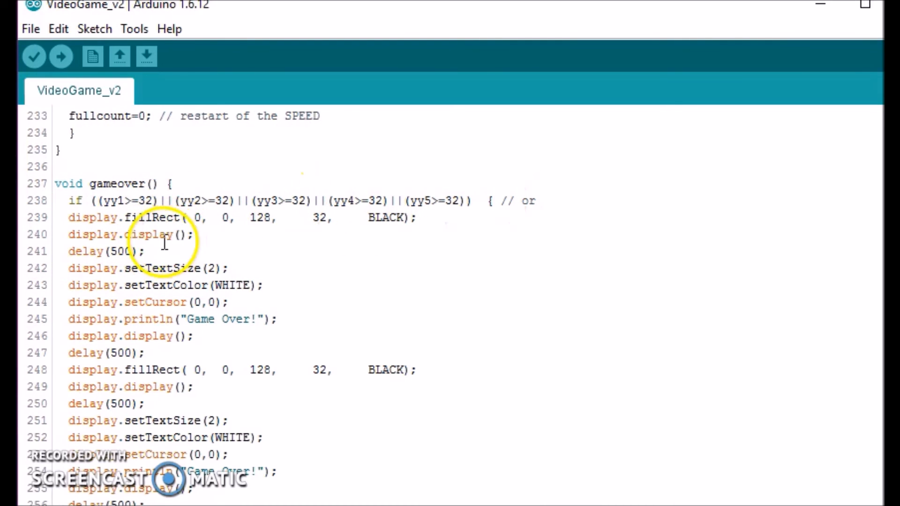
{"action": "mouse_move", "coordinate": [376, 232]}
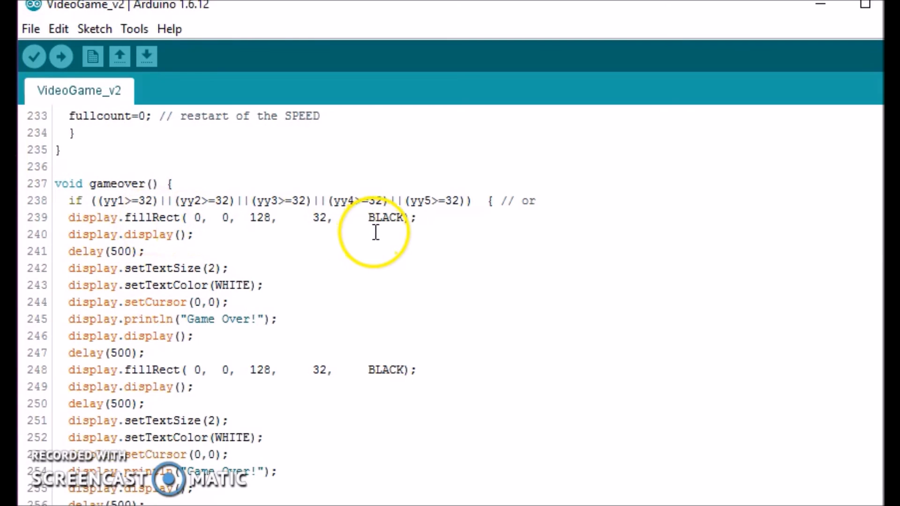
{"action": "mouse_move", "coordinate": [172, 275]}
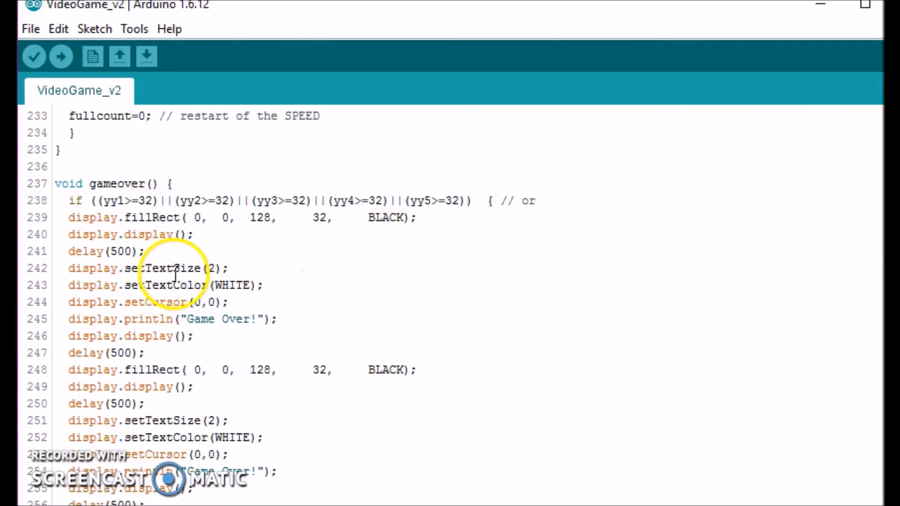
{"action": "scroll", "scroll_direction": "down", "scroll_amount": 3}
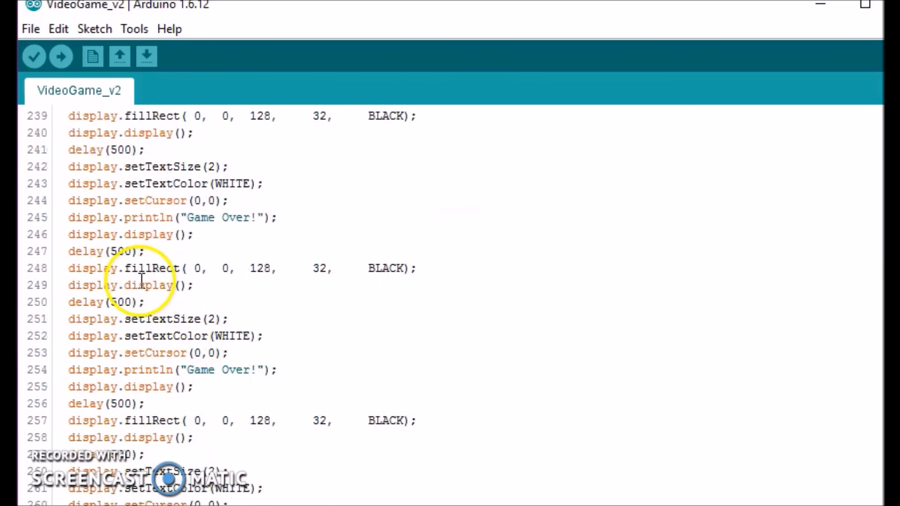
{"action": "mouse_move", "coordinate": [307, 261]}
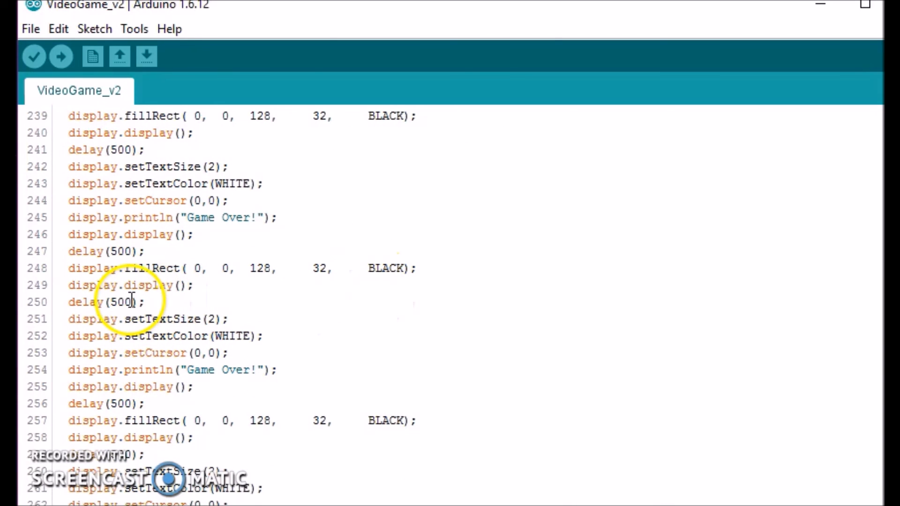
{"action": "scroll", "scroll_direction": "down", "scroll_amount": 3}
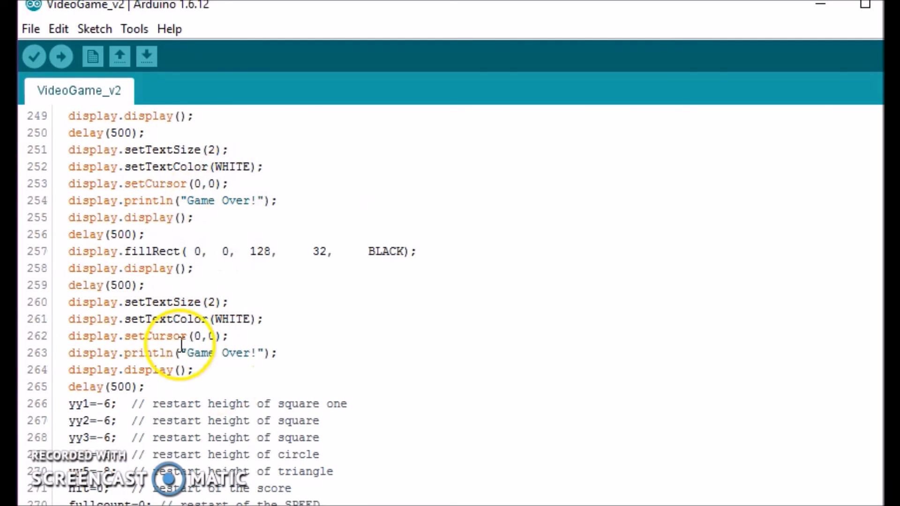
{"action": "scroll", "scroll_direction": "down", "scroll_amount": 3}
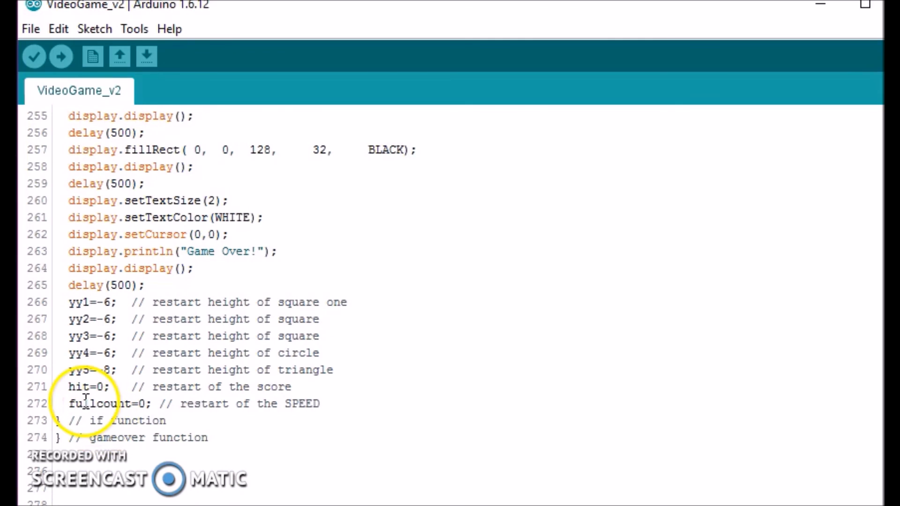
{"action": "scroll", "scroll_direction": "down", "scroll_amount": 3}
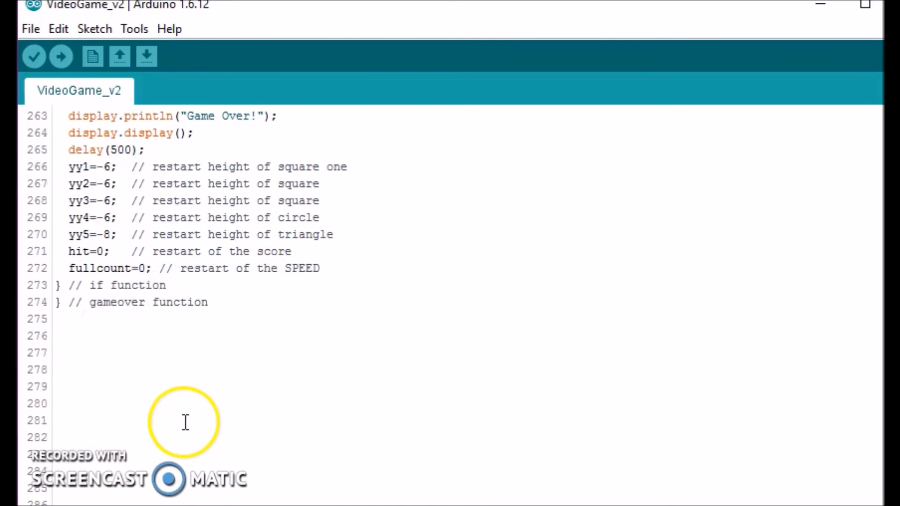